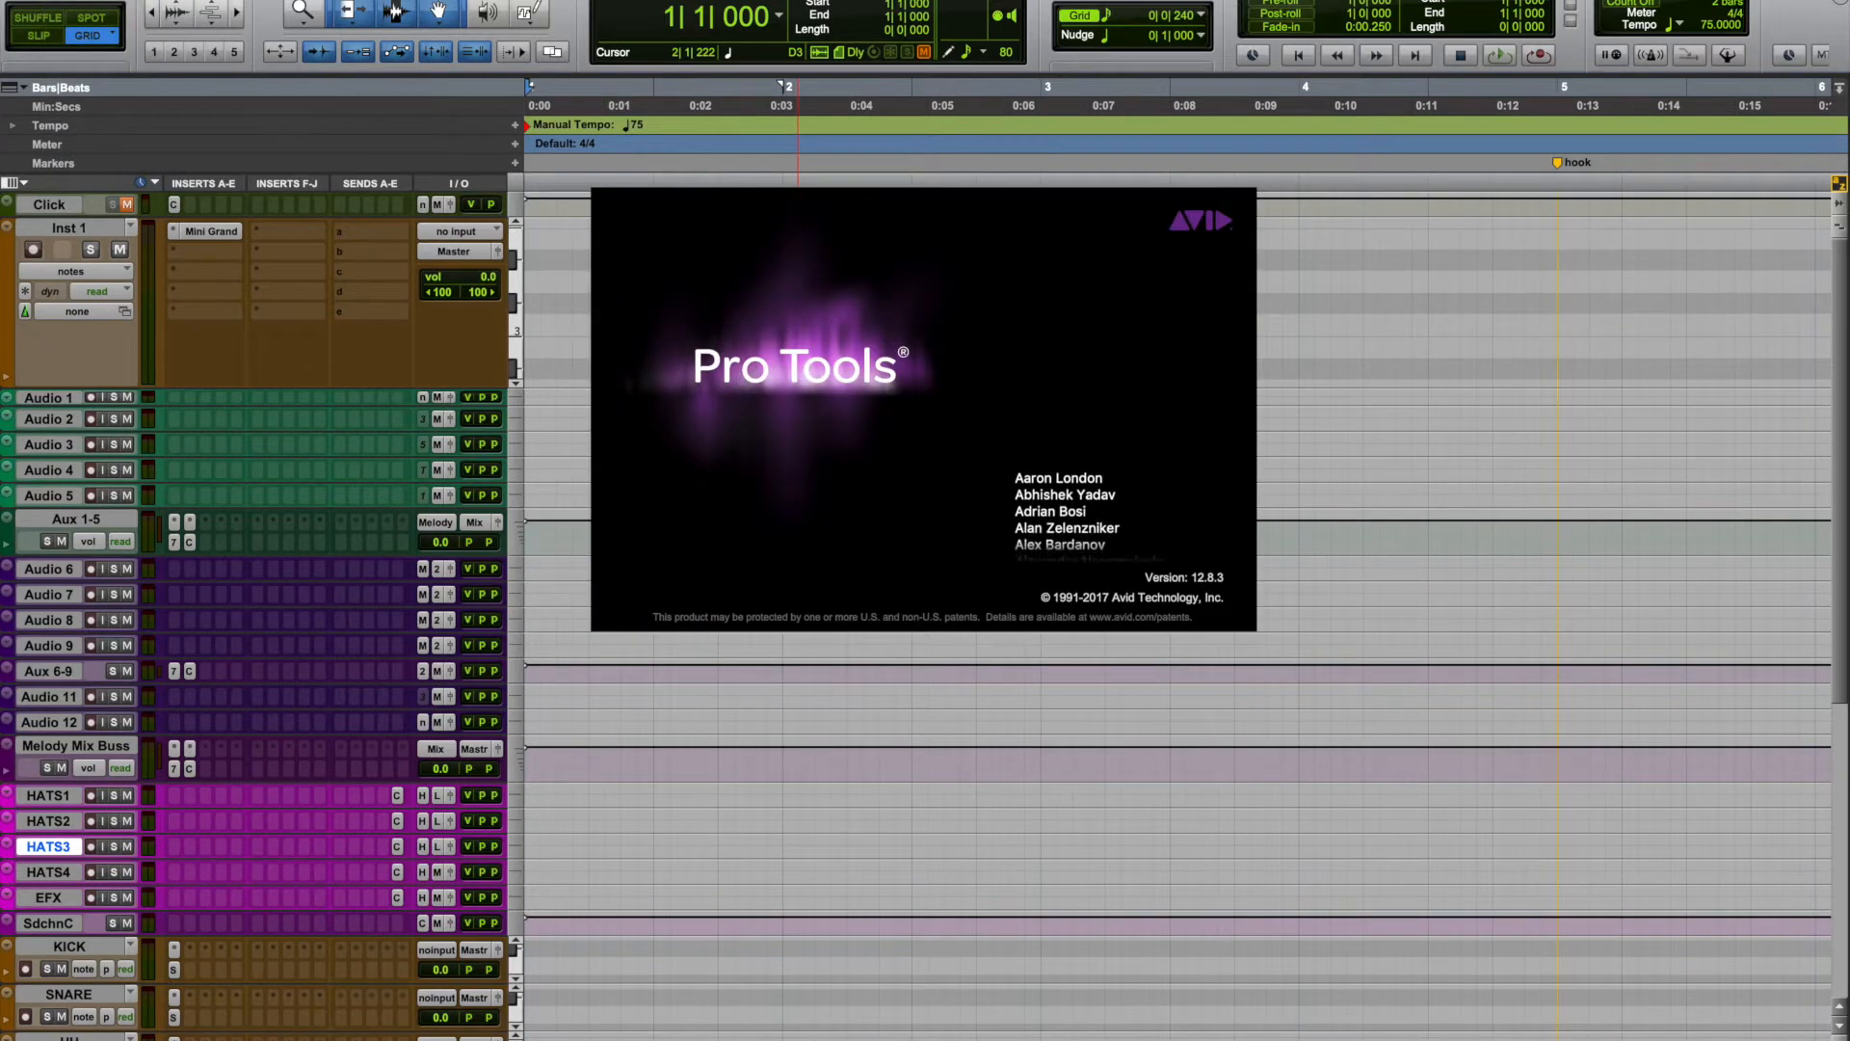
# Step: Dismiss the Pro Tools about screen to reveal the session's instrument and audio tracks
pyautogui.click(12, 3)
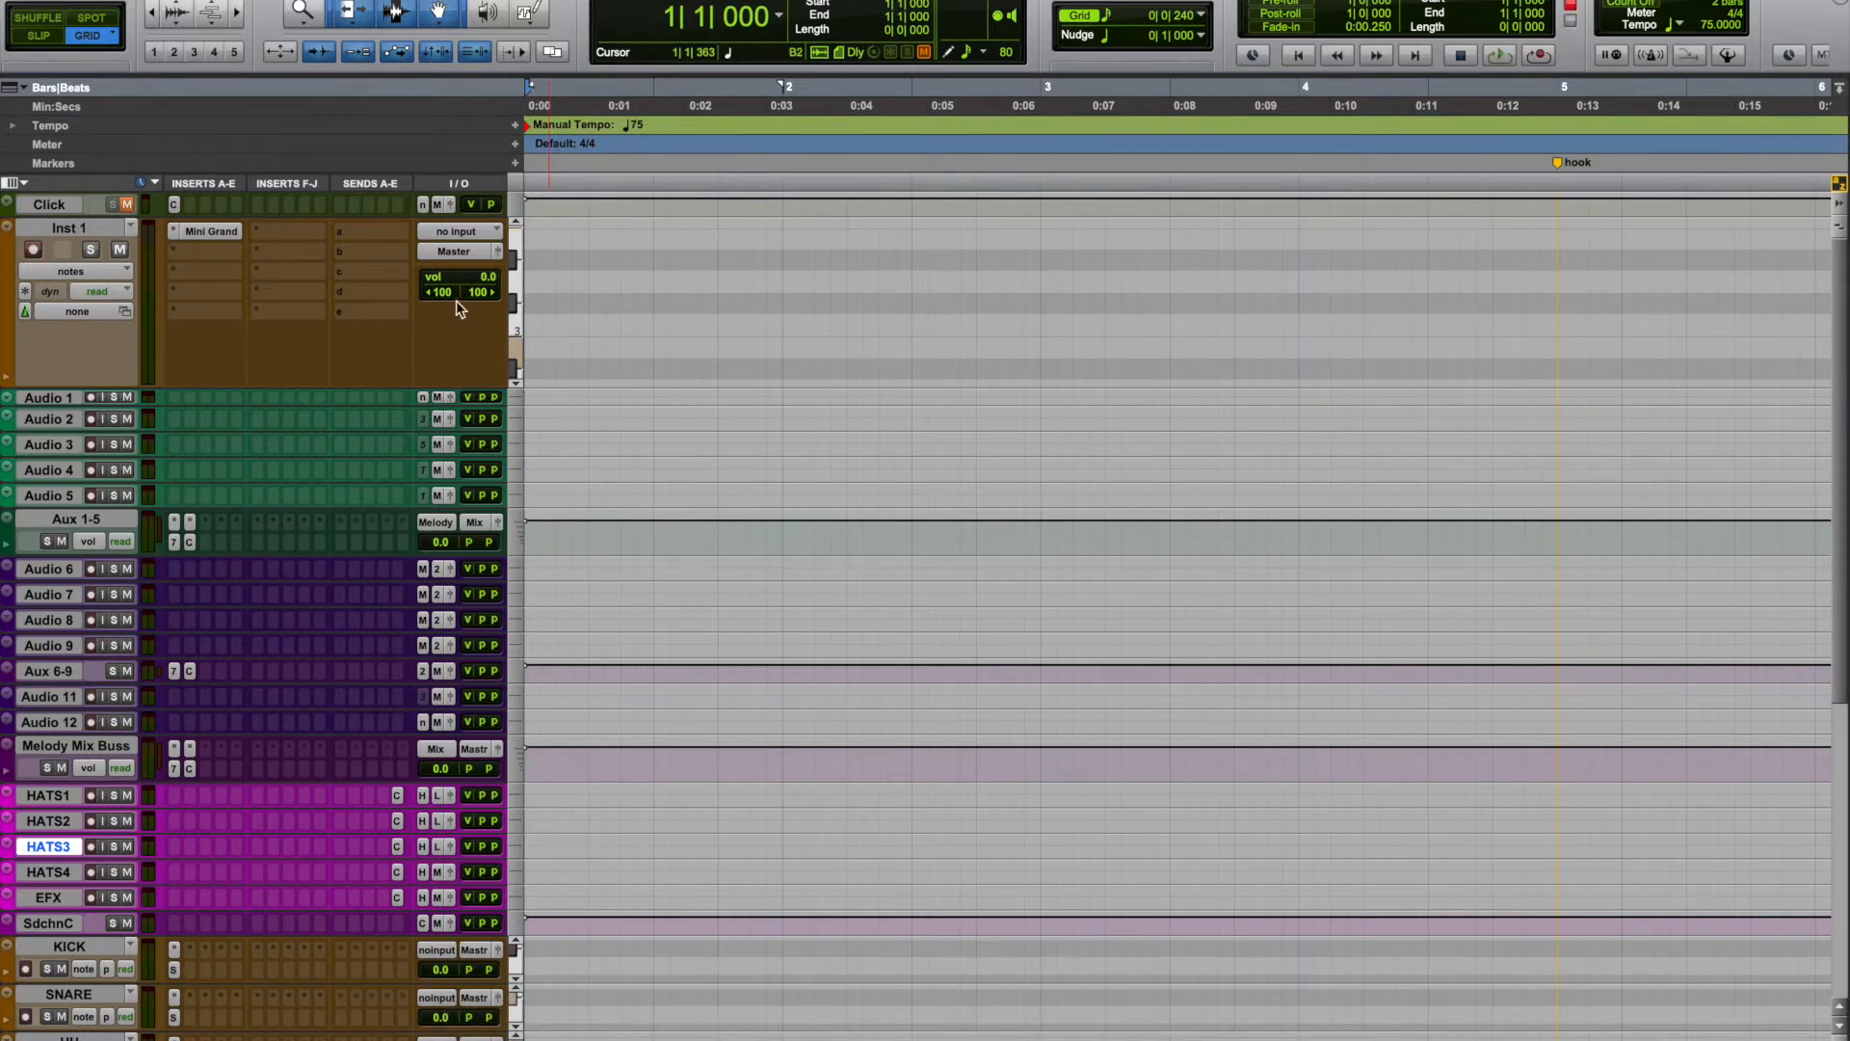
# Step: Bring up a Finder window listing Recents over the Pro Tools session
pyautogui.click(32, 249)
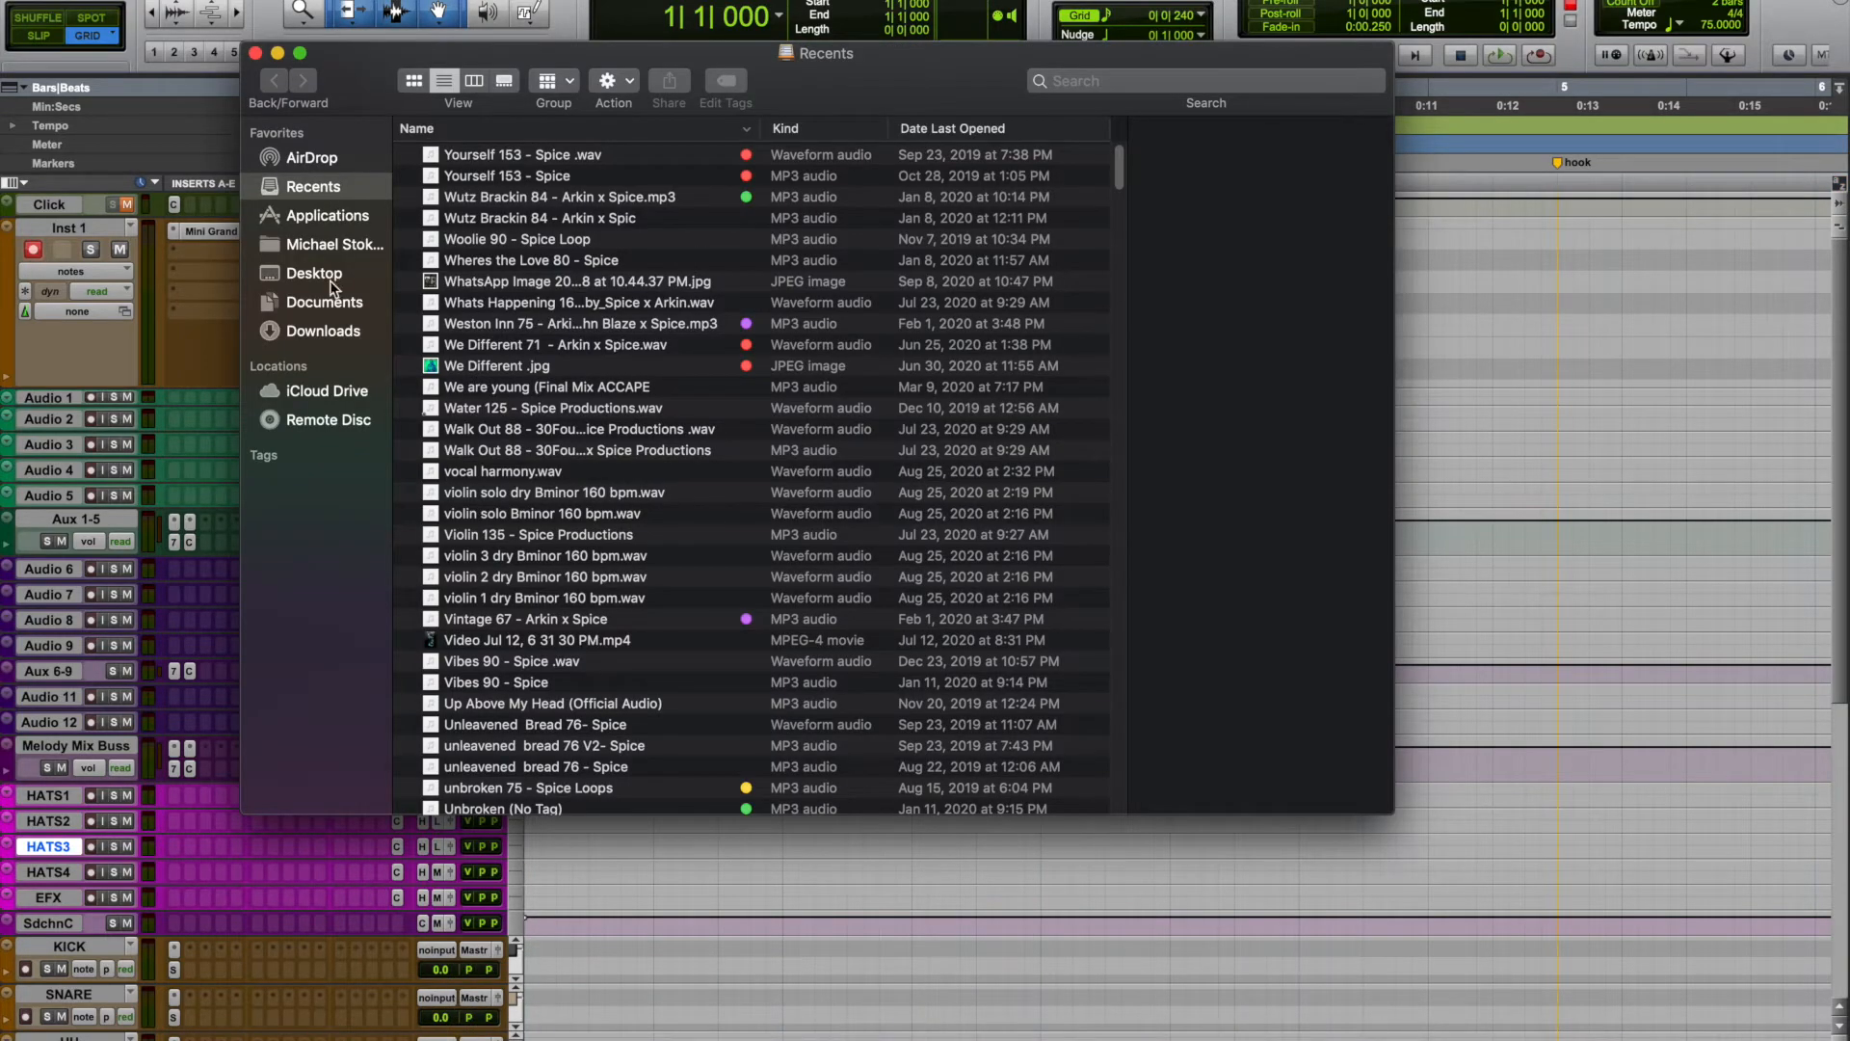
# Step: Browse Desktop, then show the Downloads folder holding ControllerMate.dmg and several MP3s
pyautogui.click(314, 273)
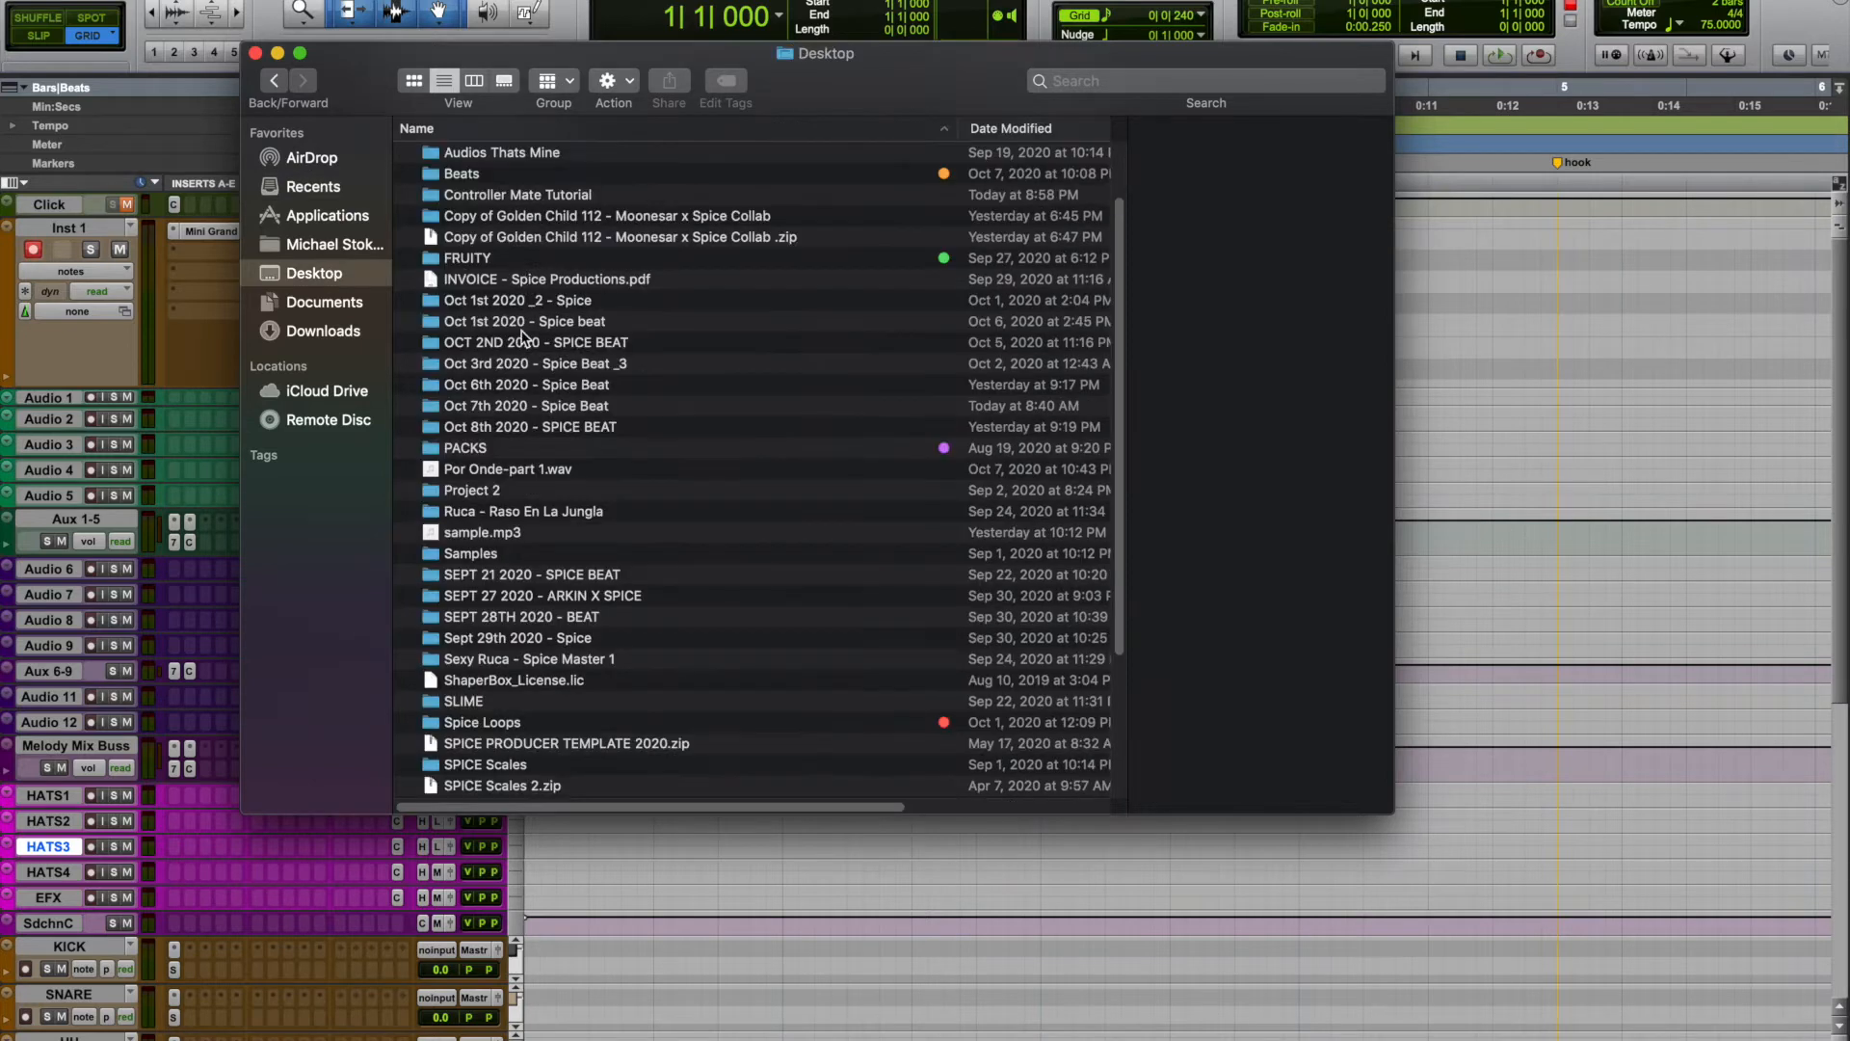
pyautogui.scroll(-3)
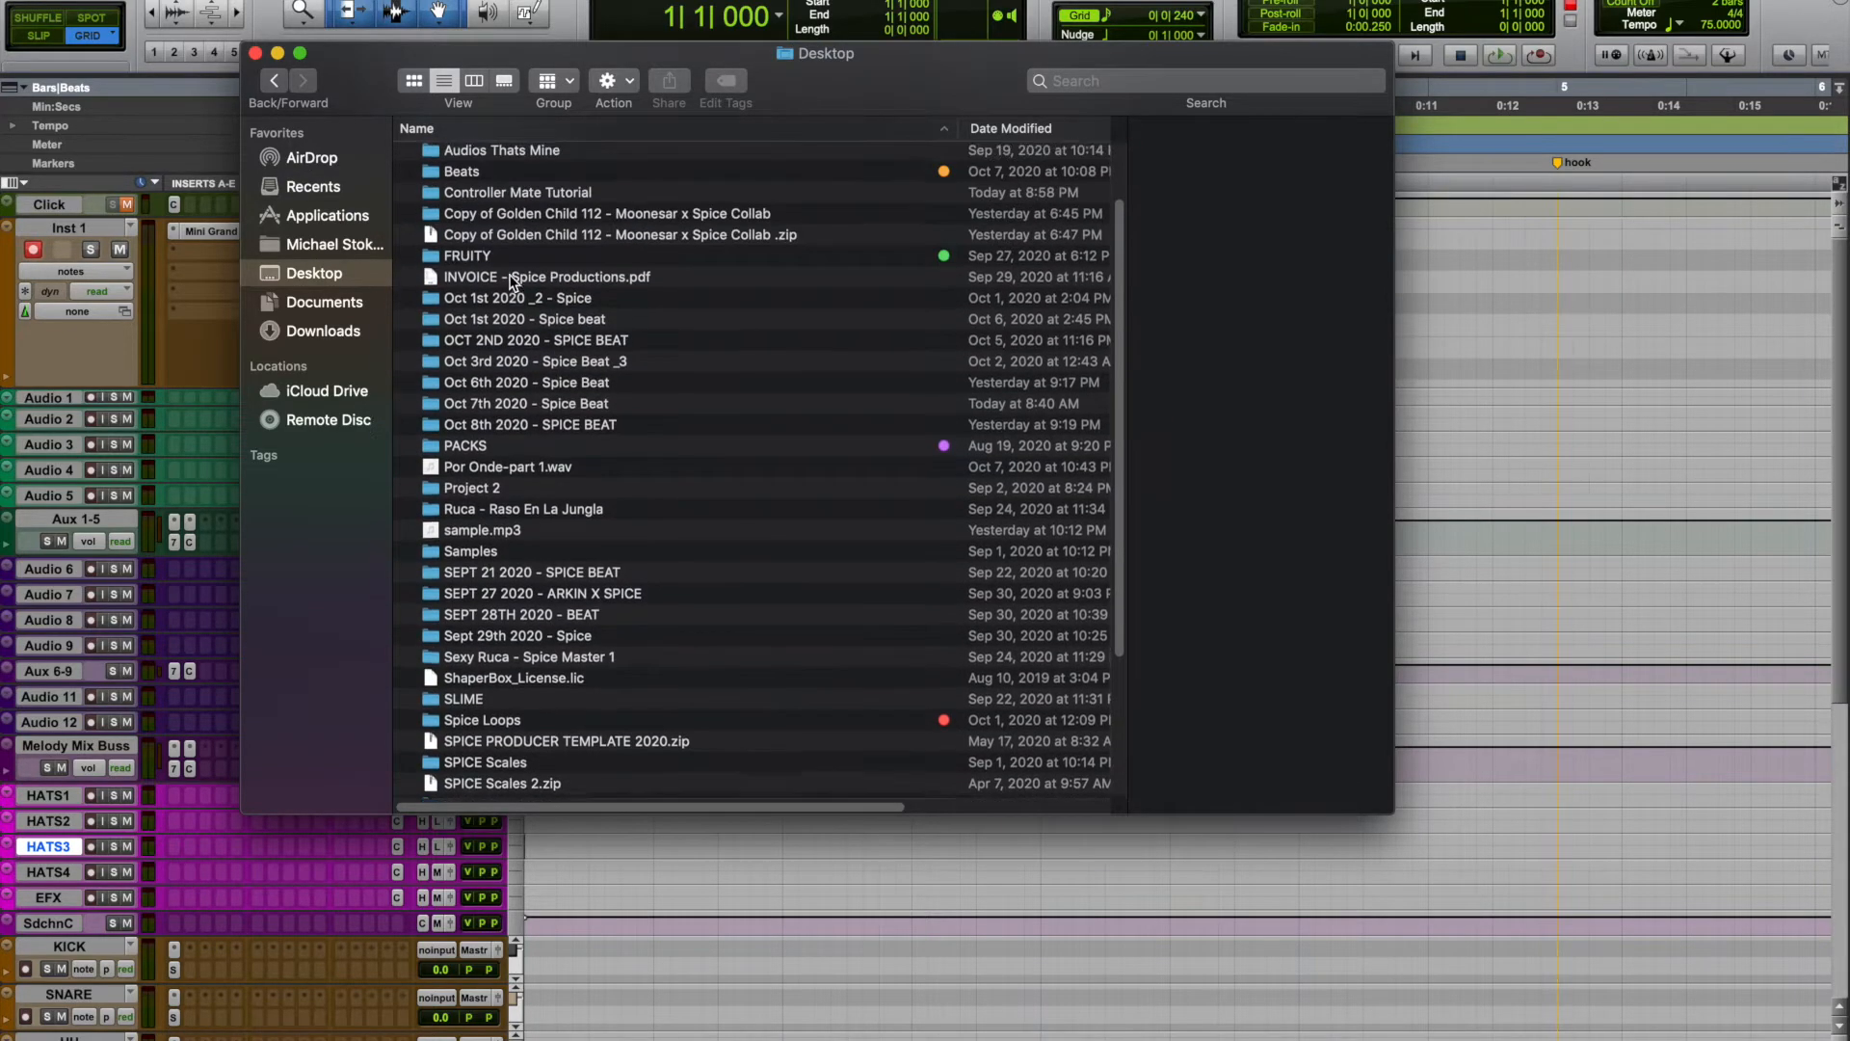
pyautogui.click(324, 330)
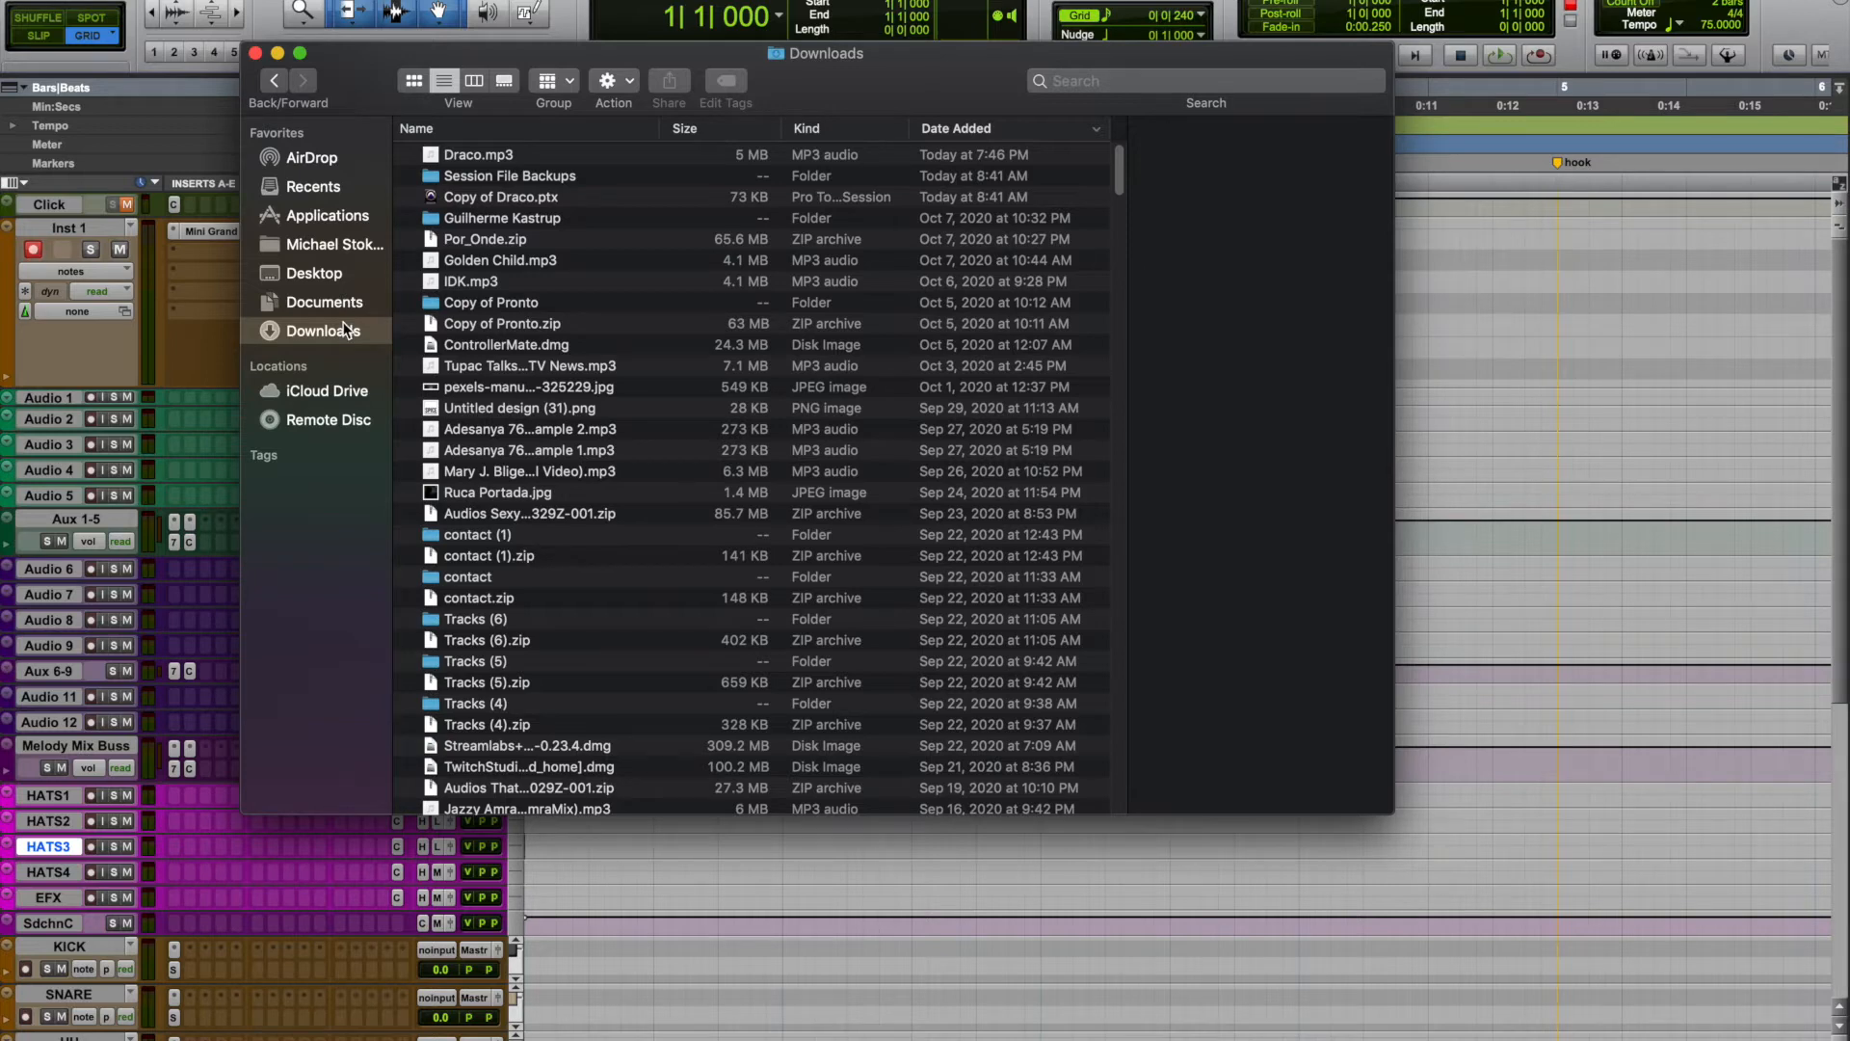
pyautogui.moveTo(319, 264)
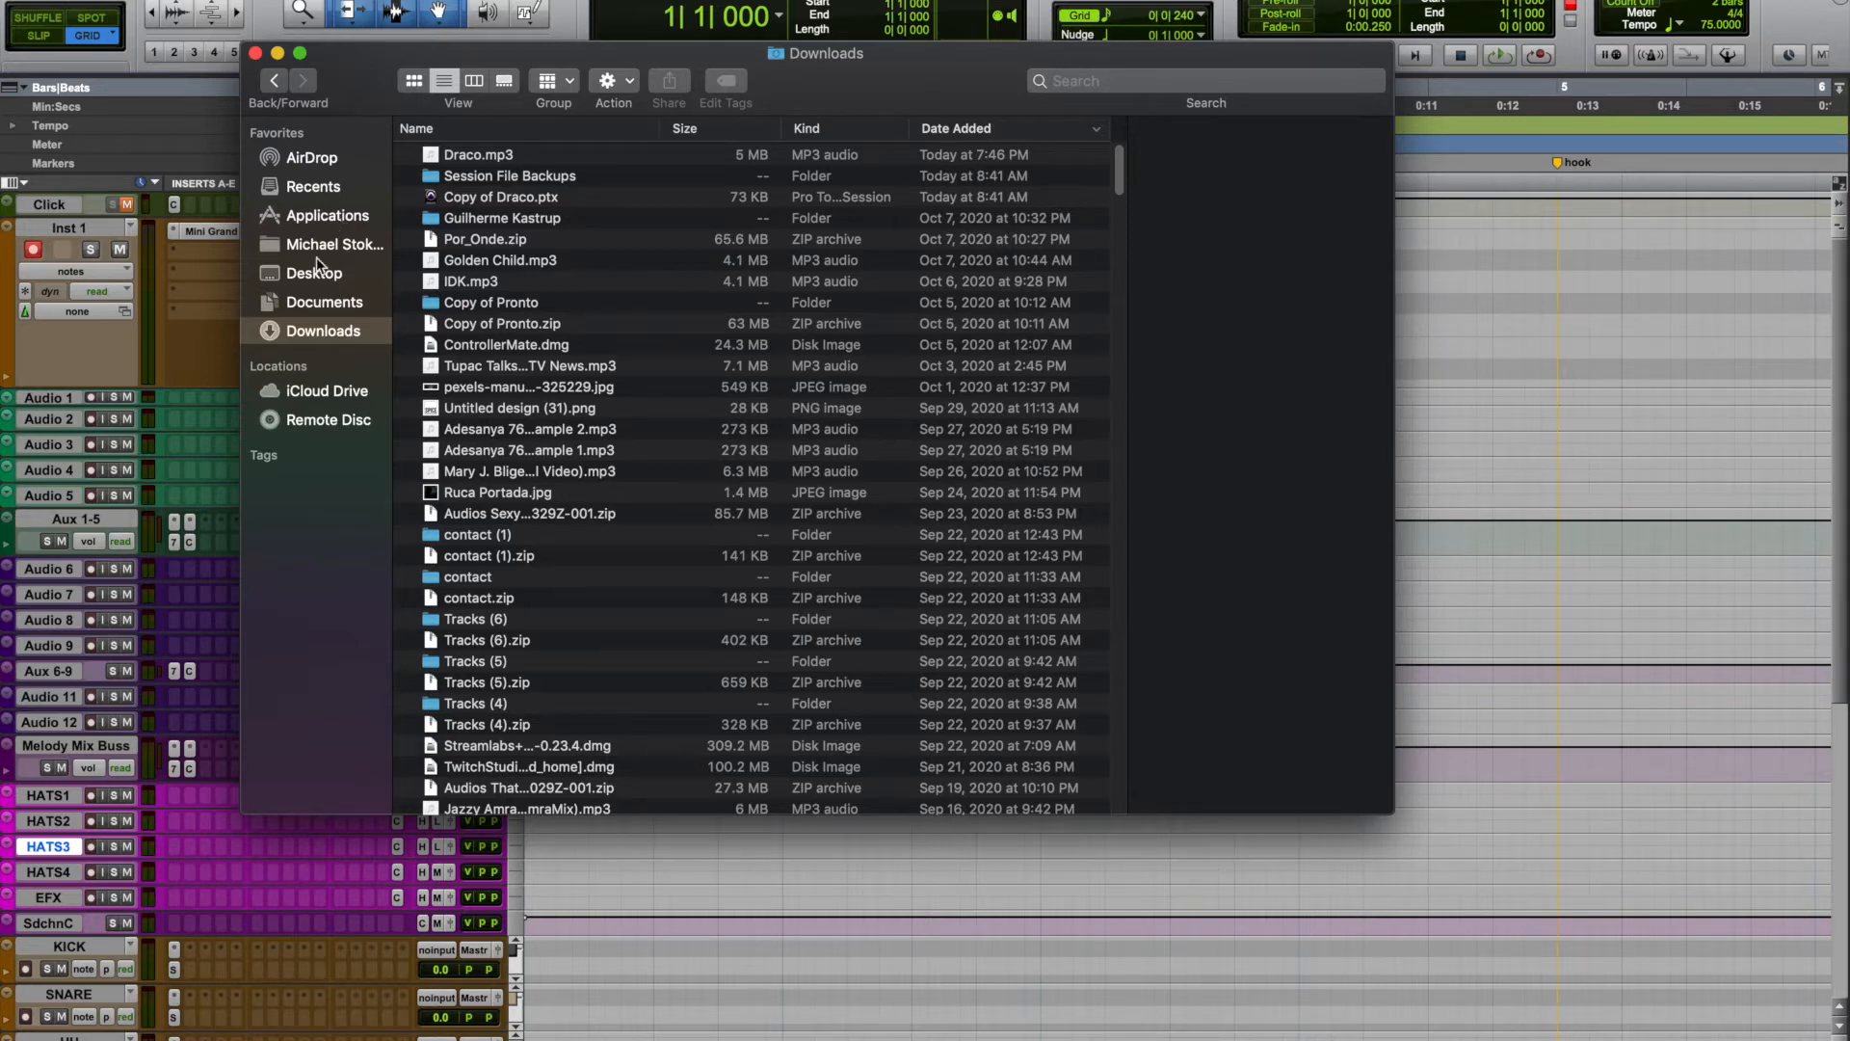
pyautogui.moveTo(342, 272)
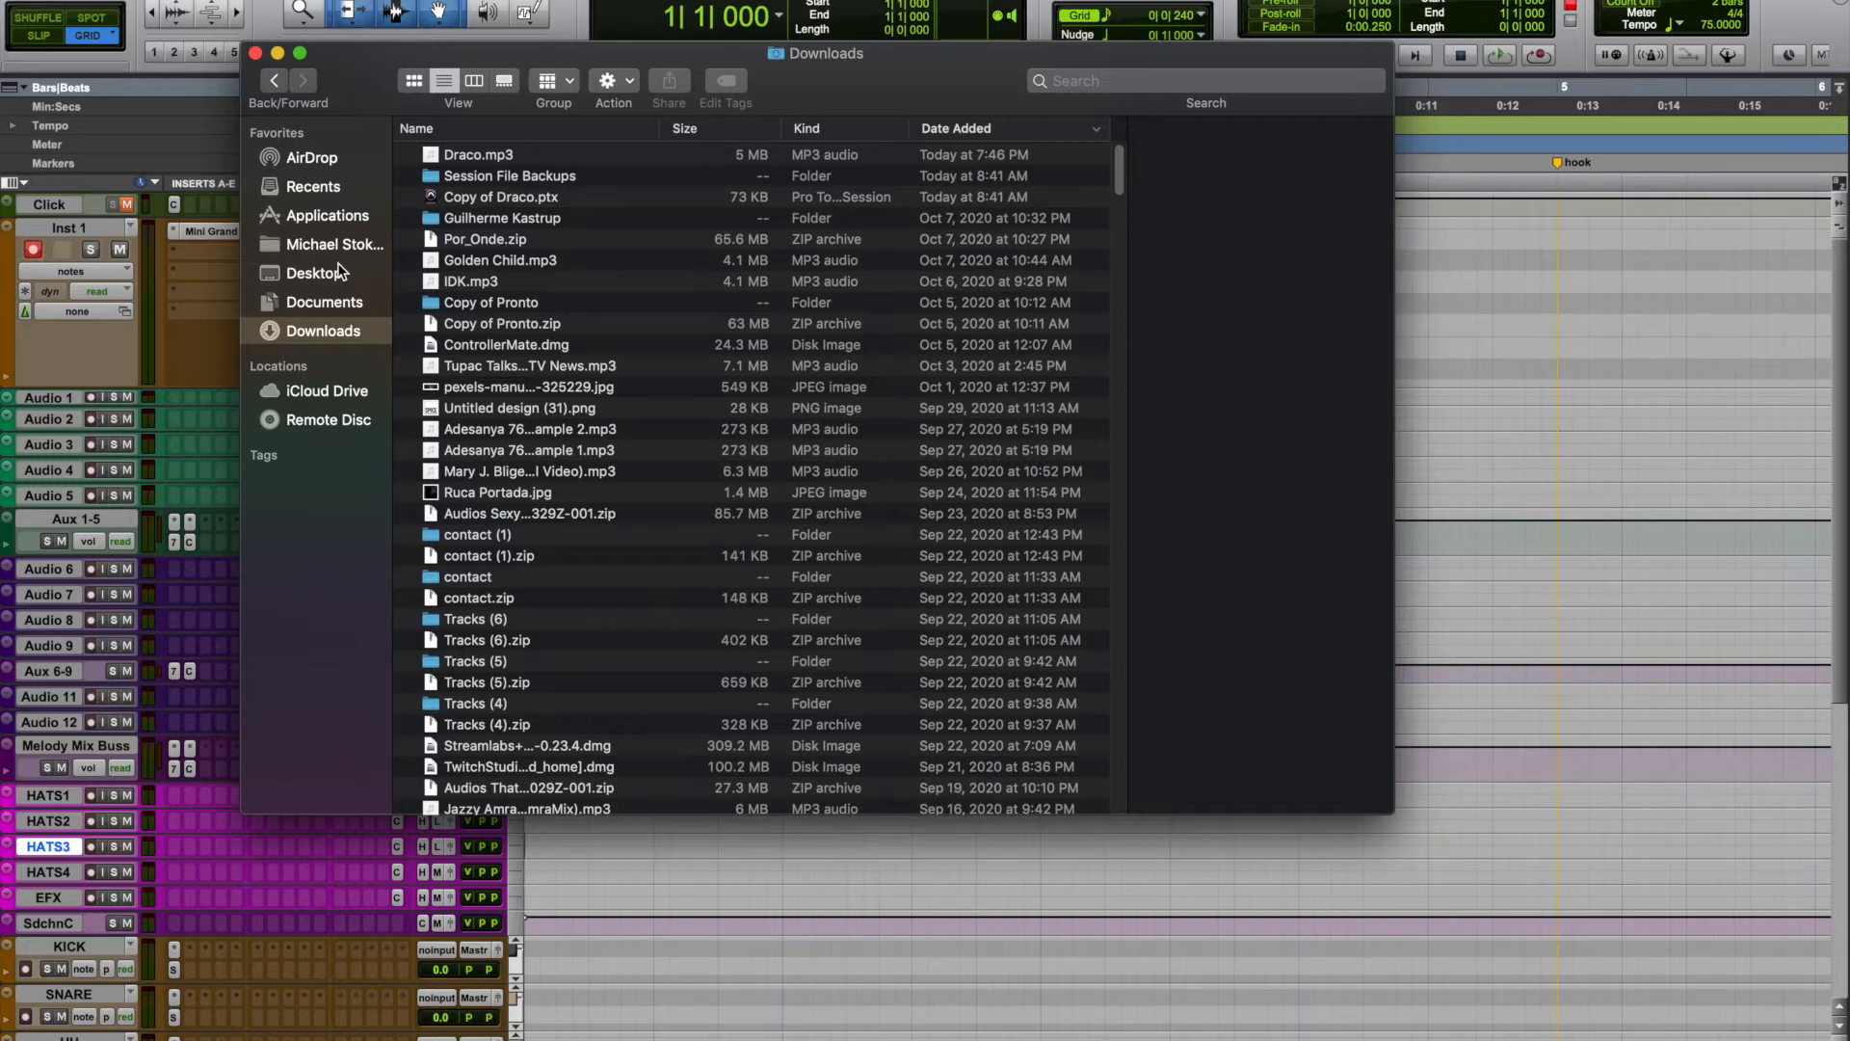
pyautogui.moveTo(314, 283)
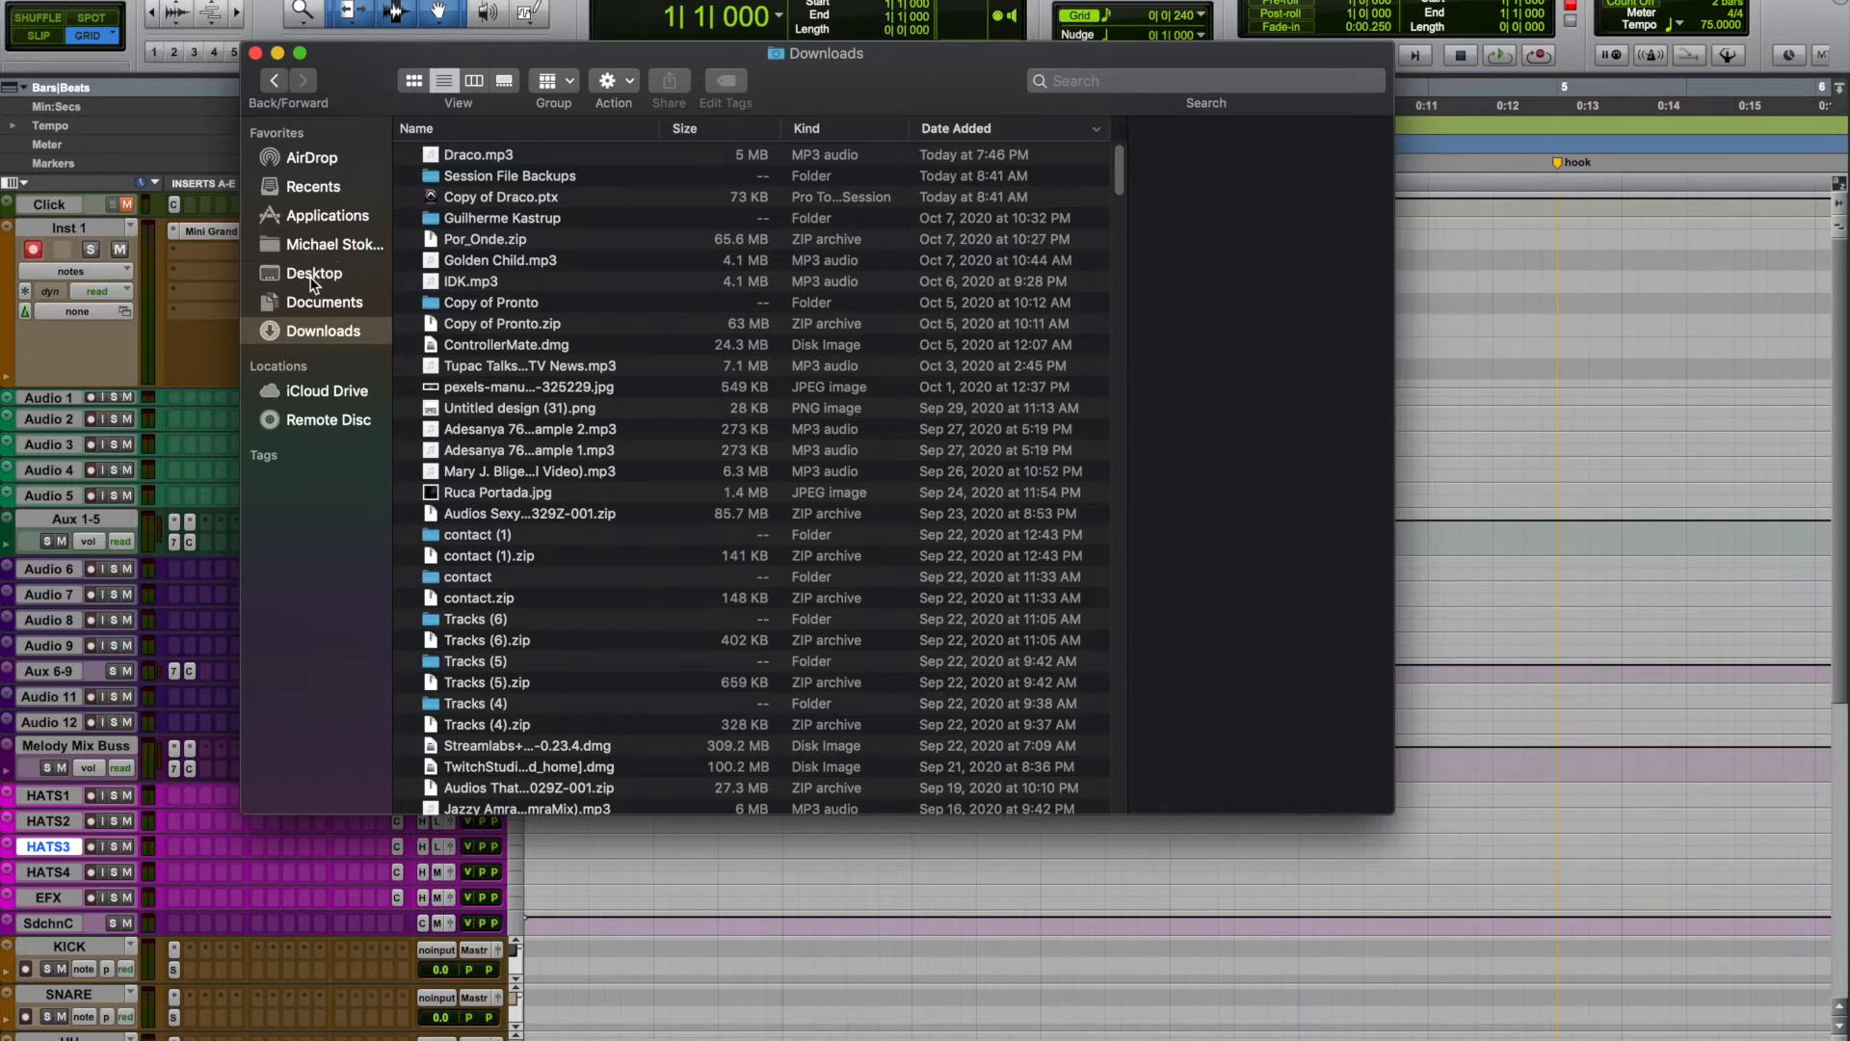
pyautogui.moveTo(295, 212)
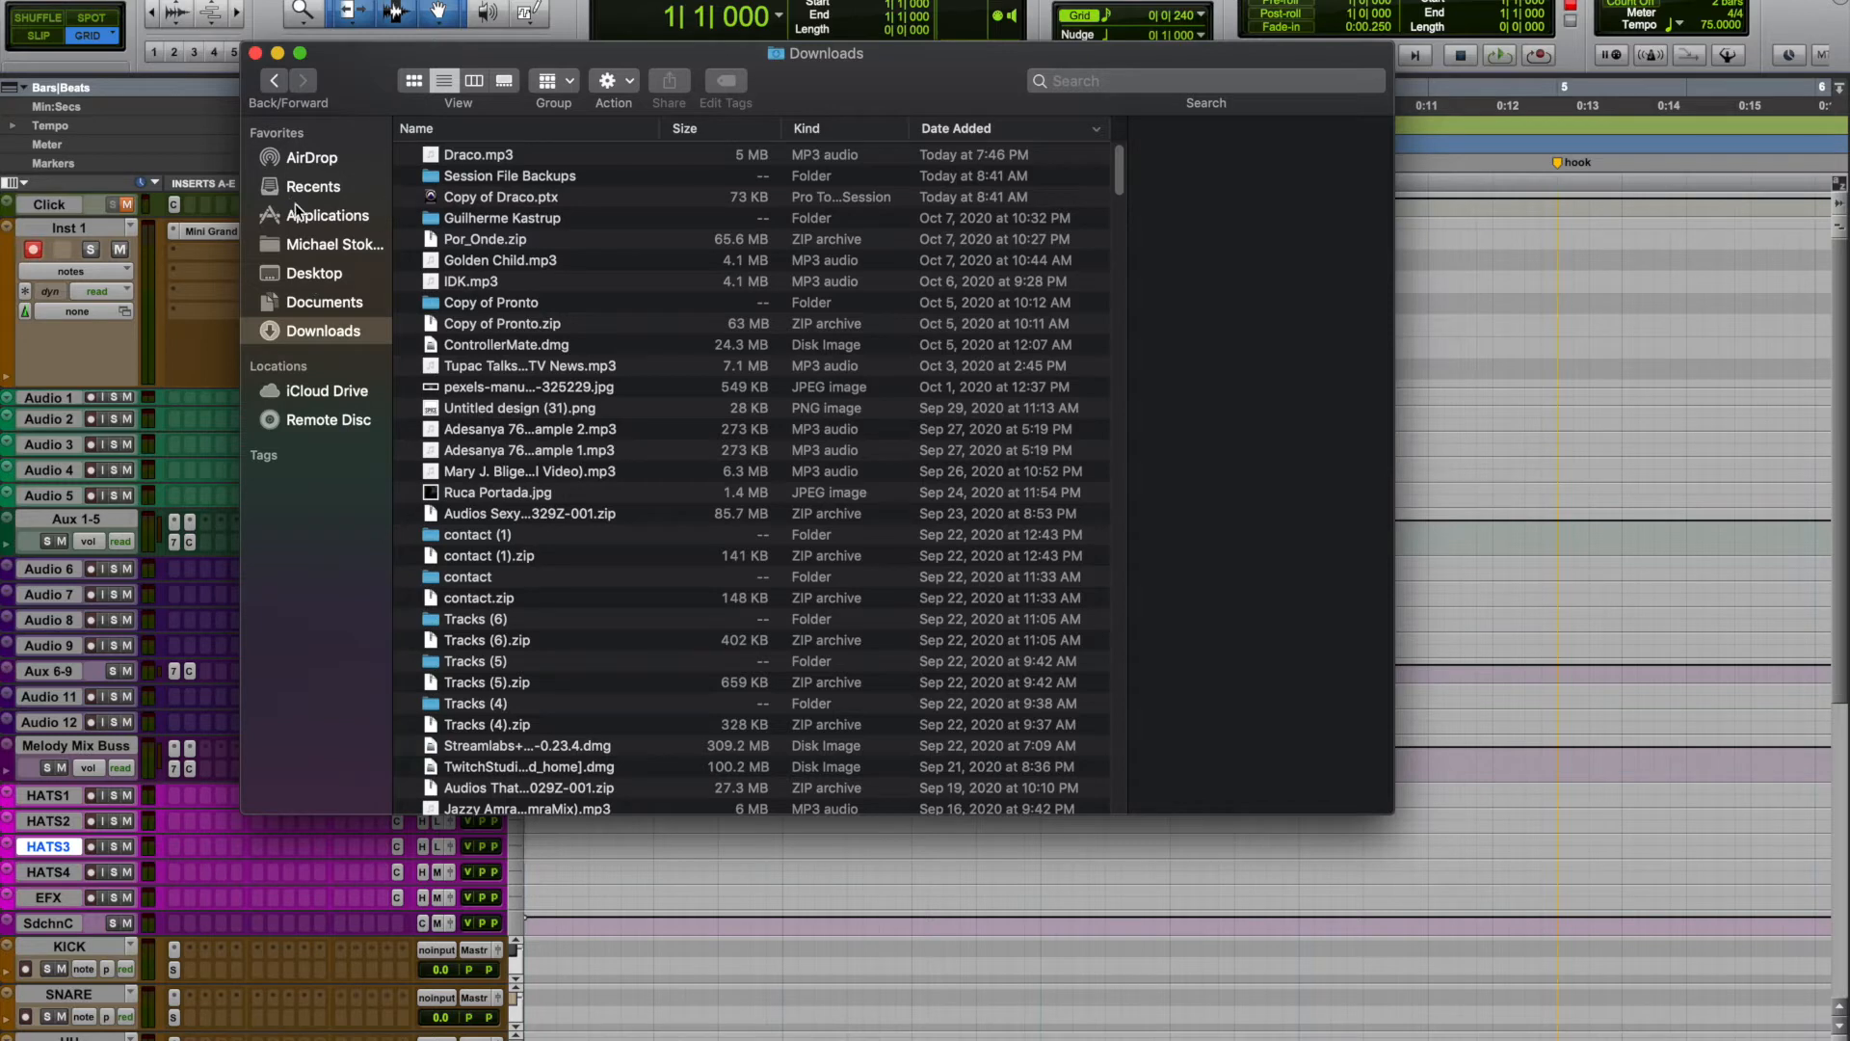
pyautogui.moveTo(327, 216)
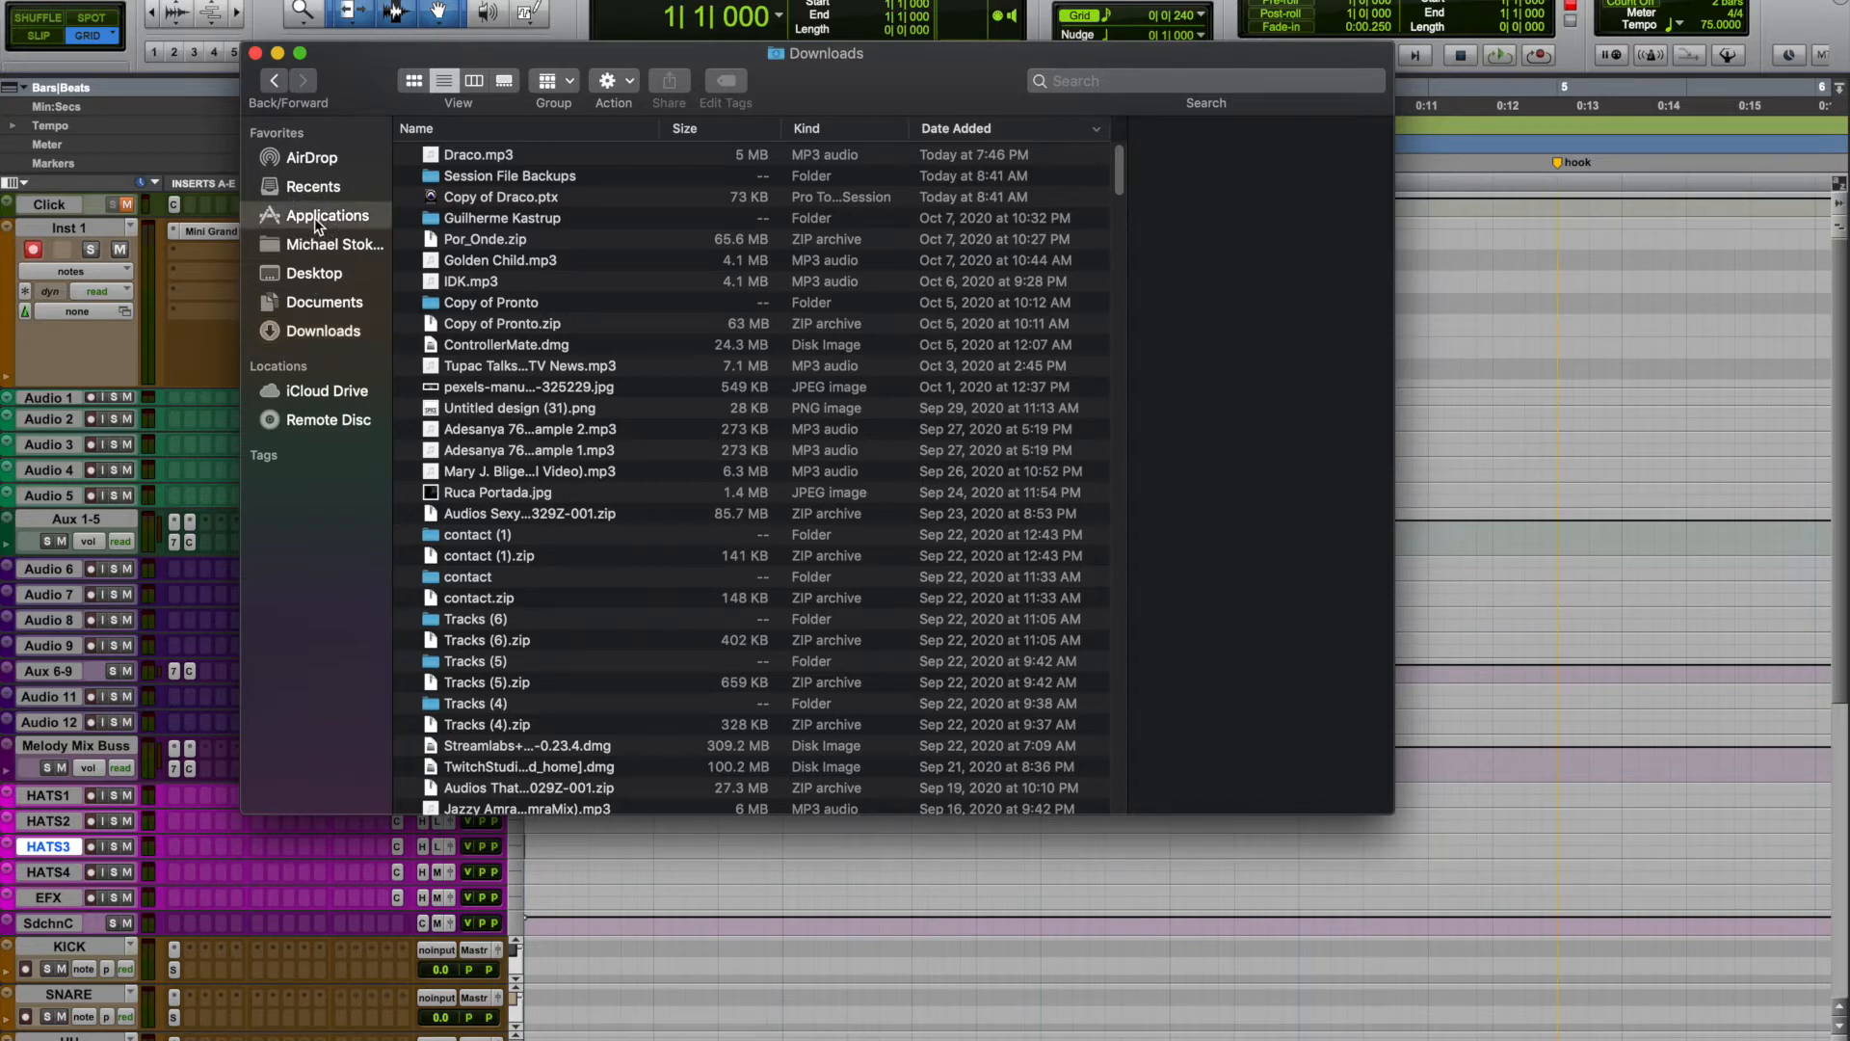
# Step: Launch ControllerMate from Applications and expand New Group 1 to list its pages
pyautogui.click(327, 216)
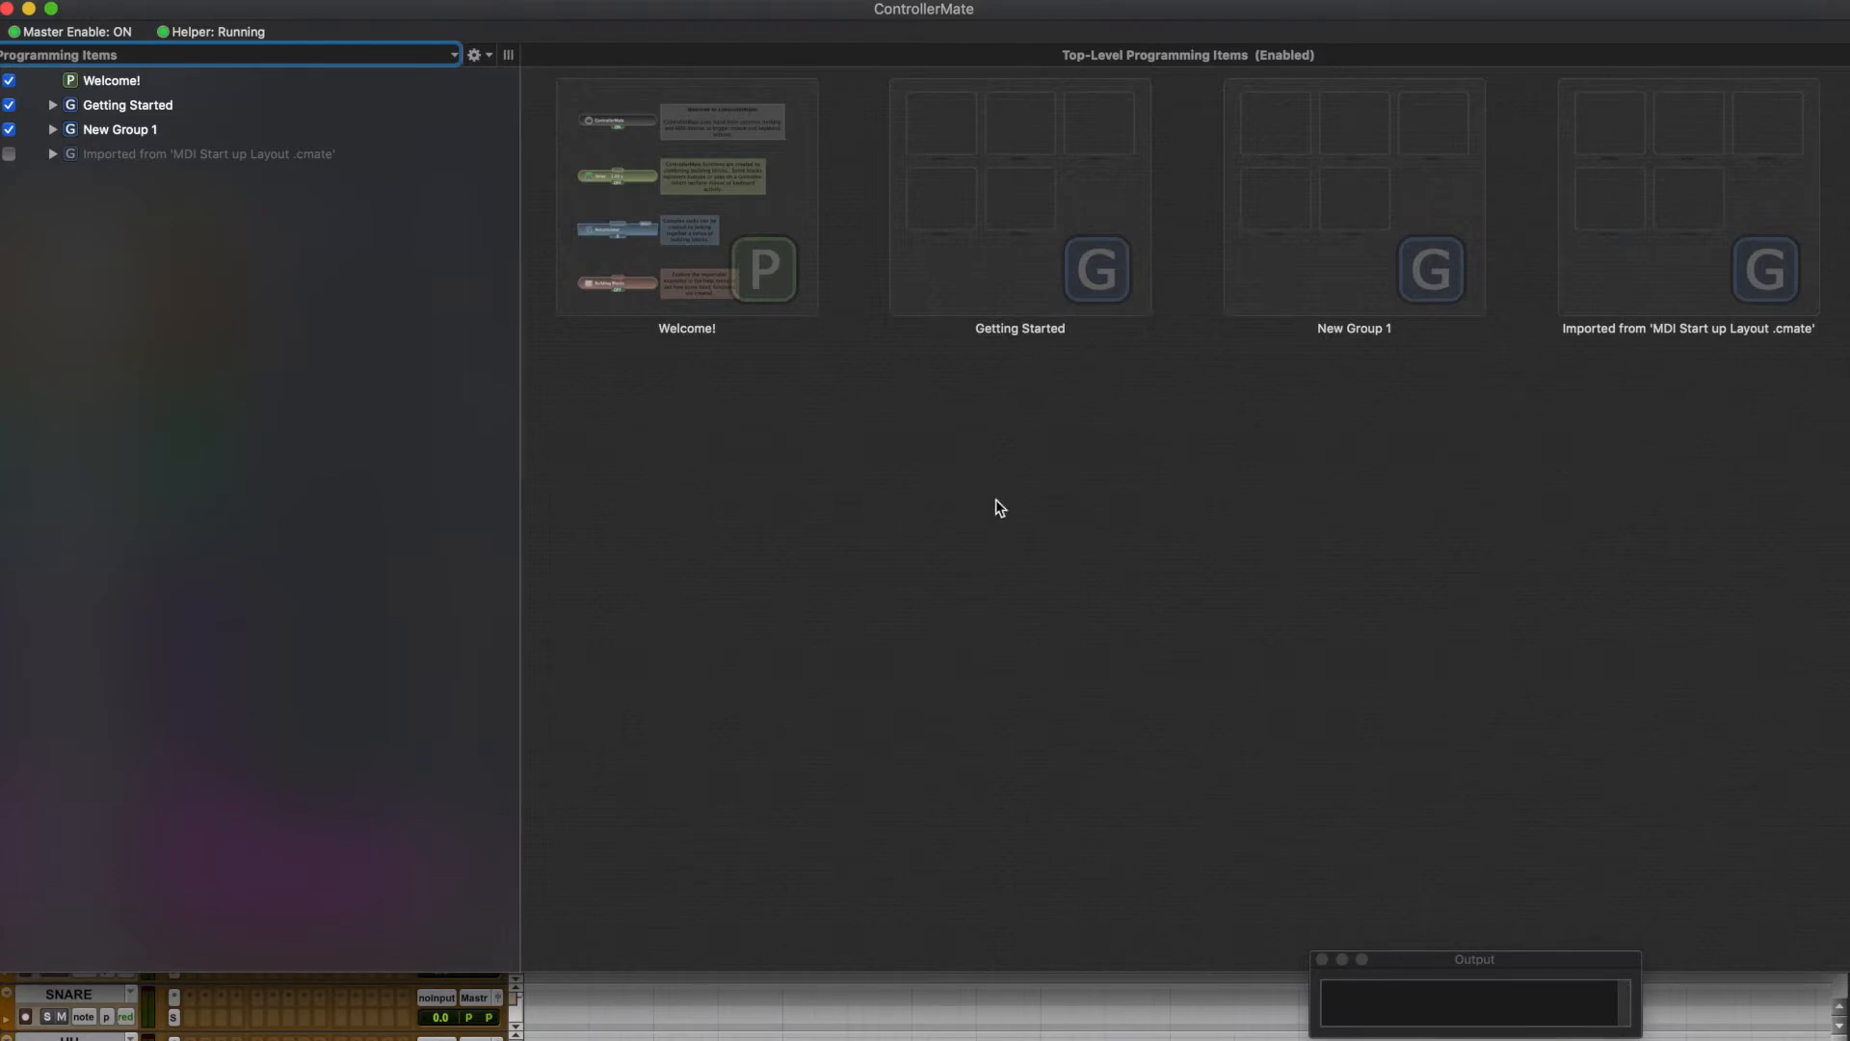
pyautogui.moveTo(1651, 505)
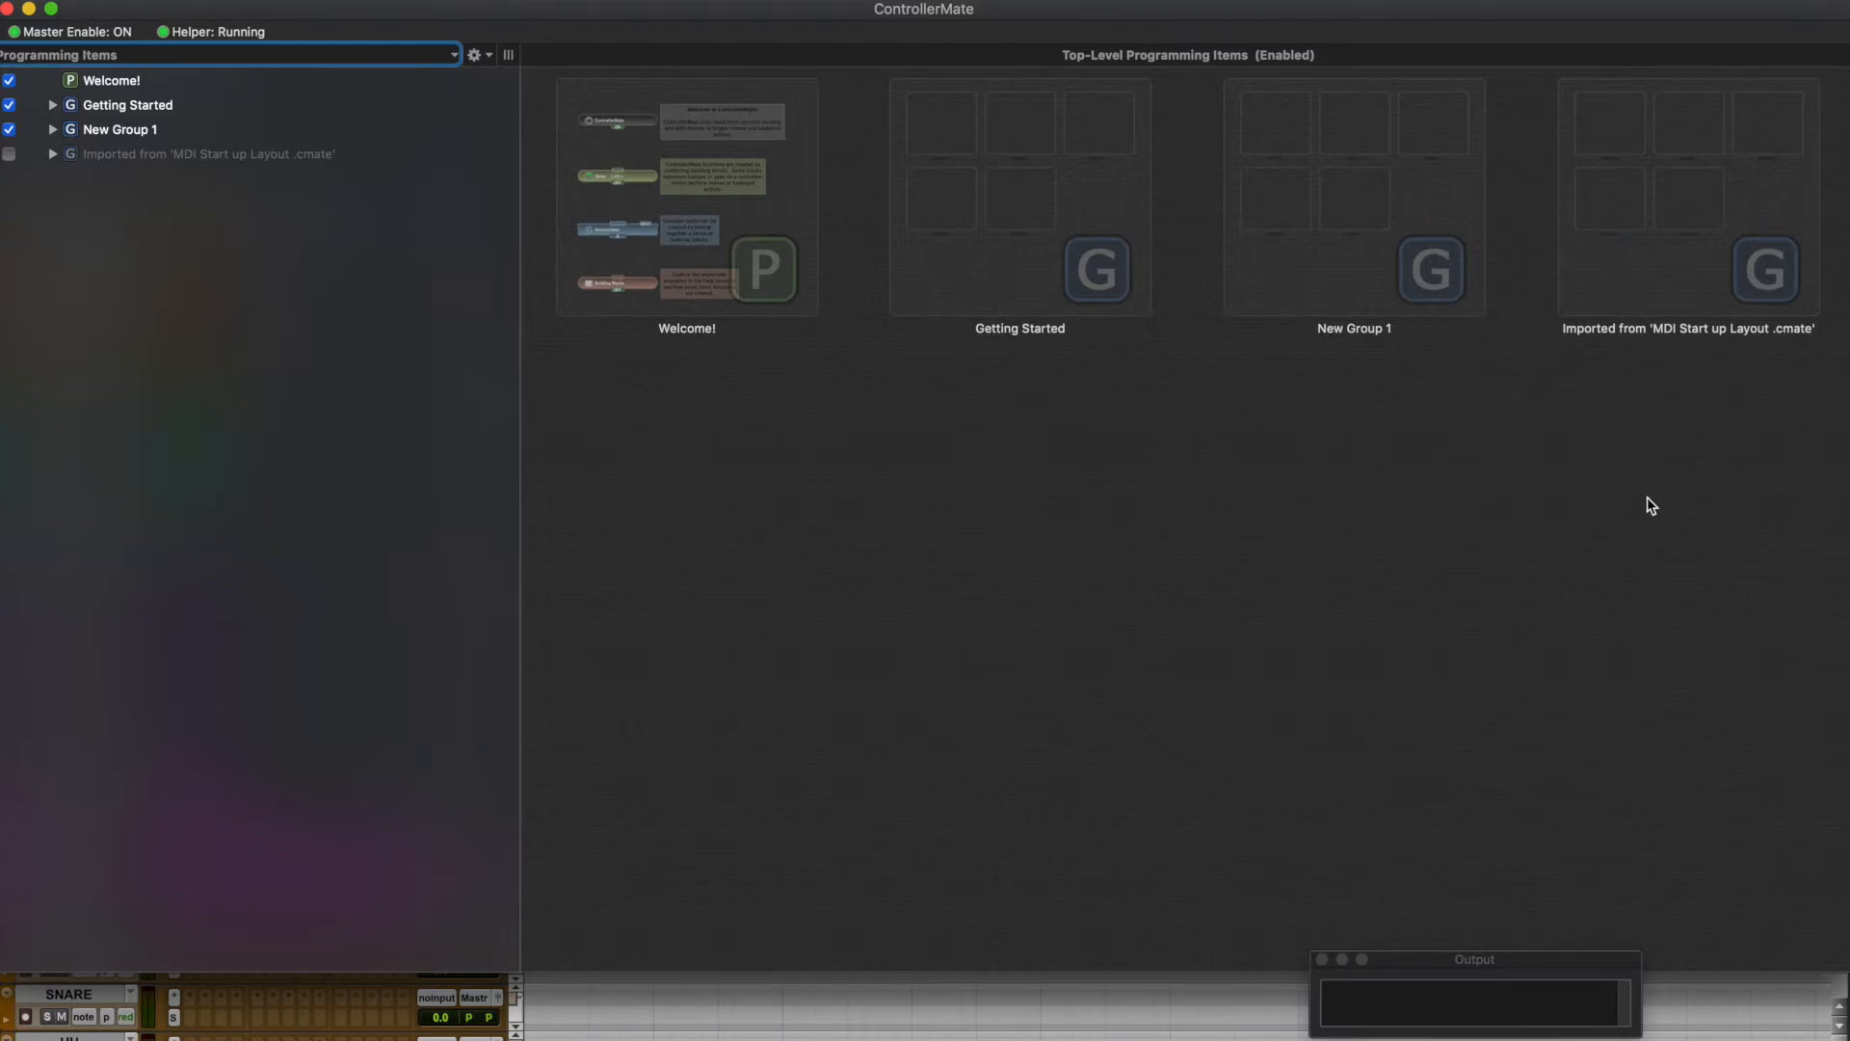
pyautogui.moveTo(1256, 488)
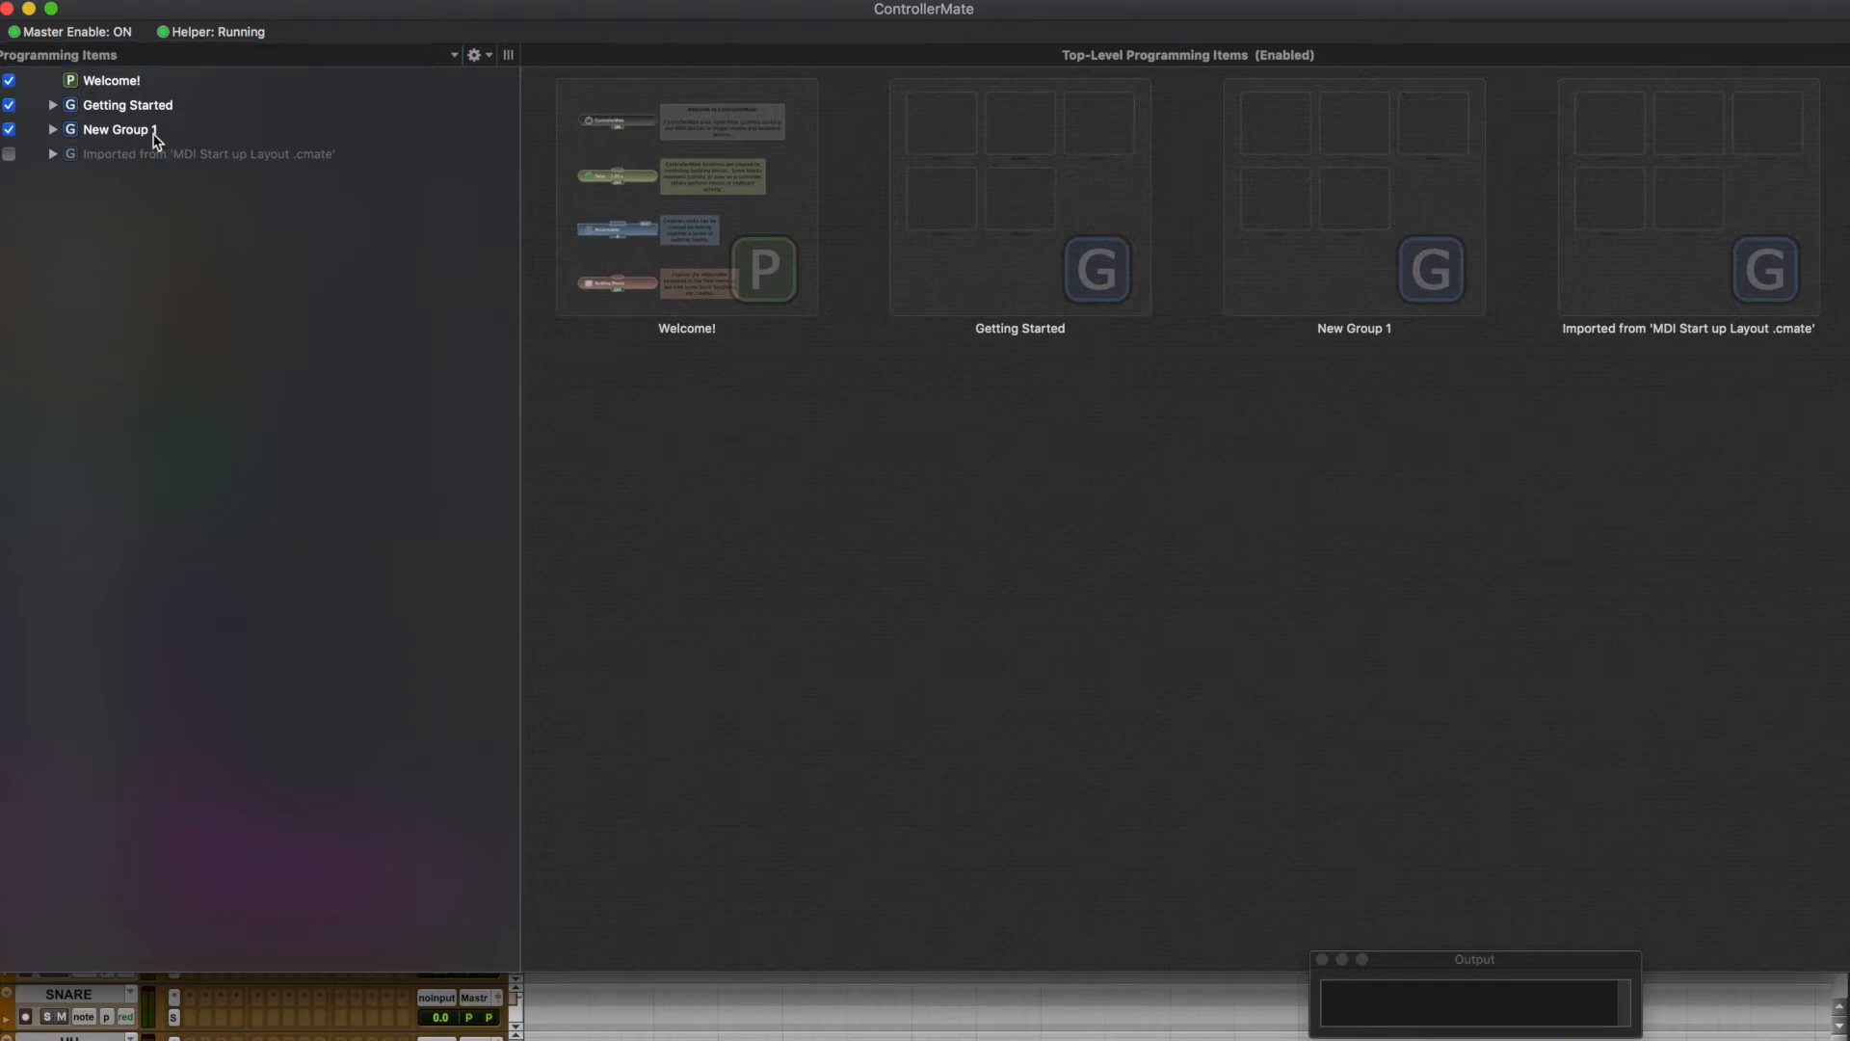
pyautogui.click(53, 128)
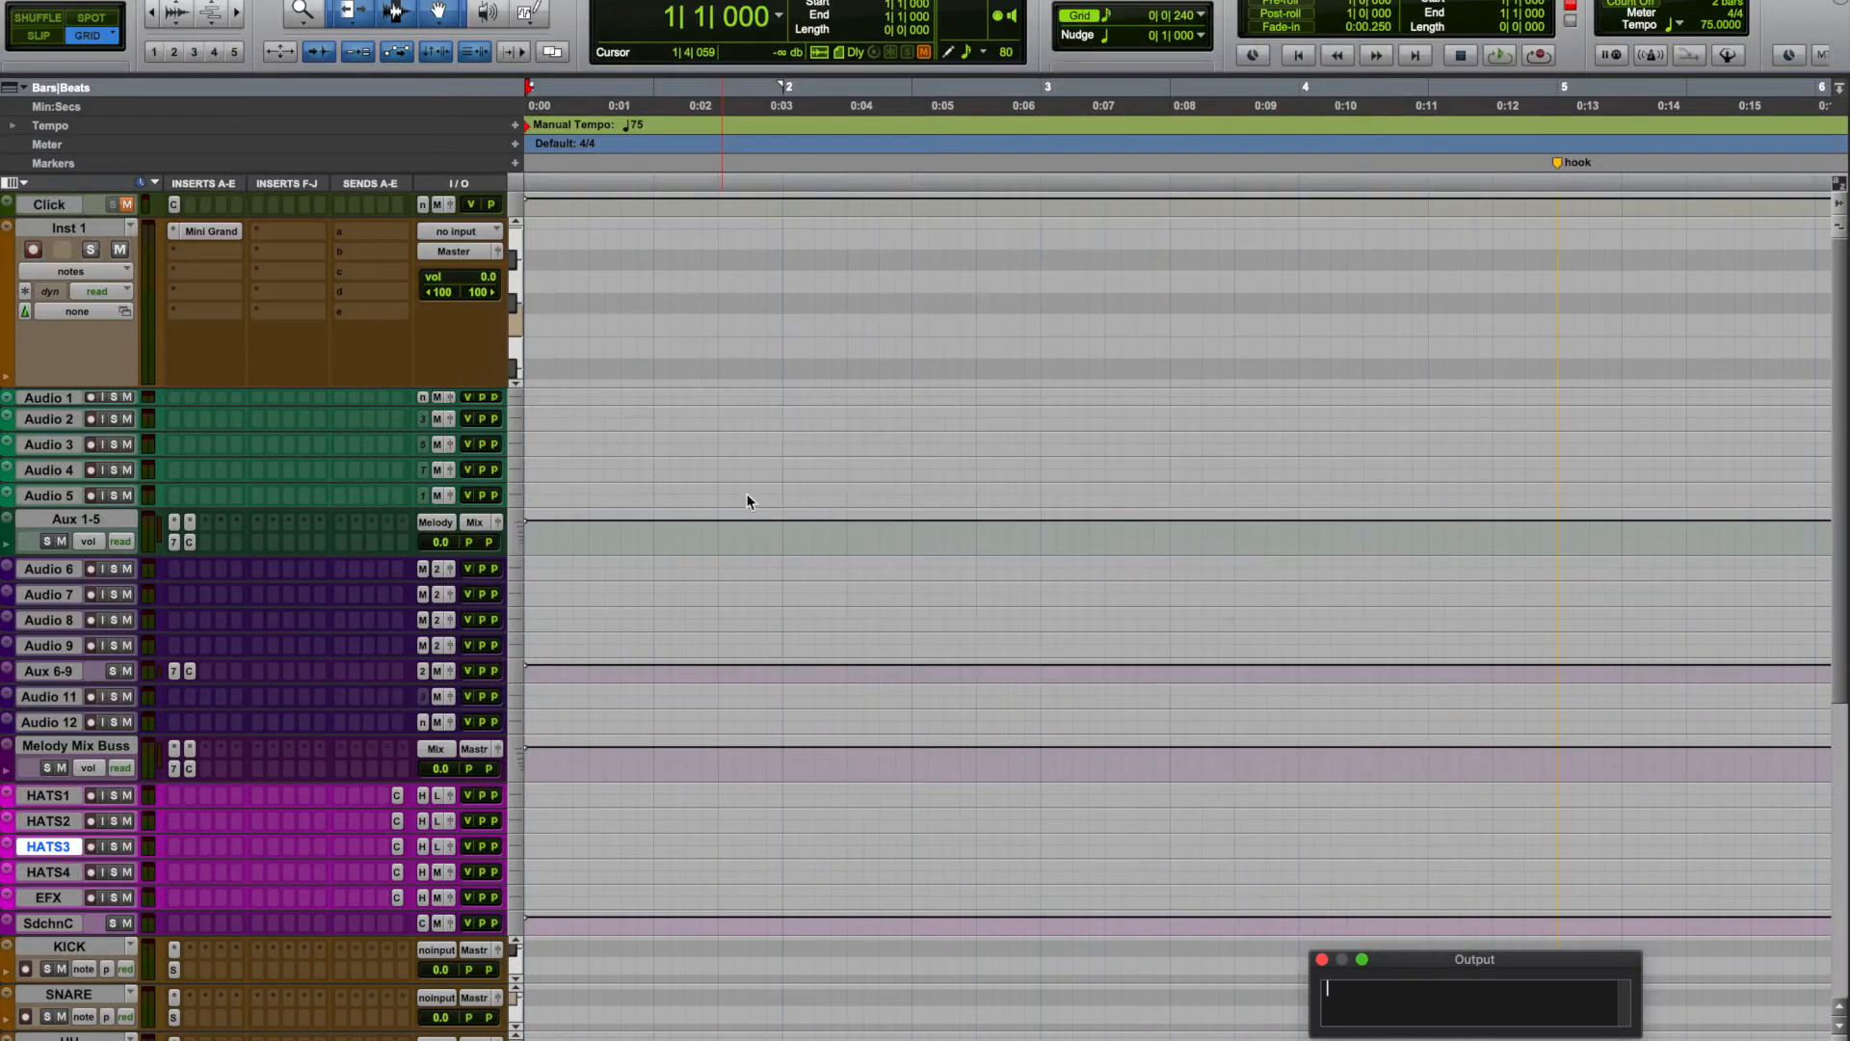
pyautogui.moveTo(343, 393)
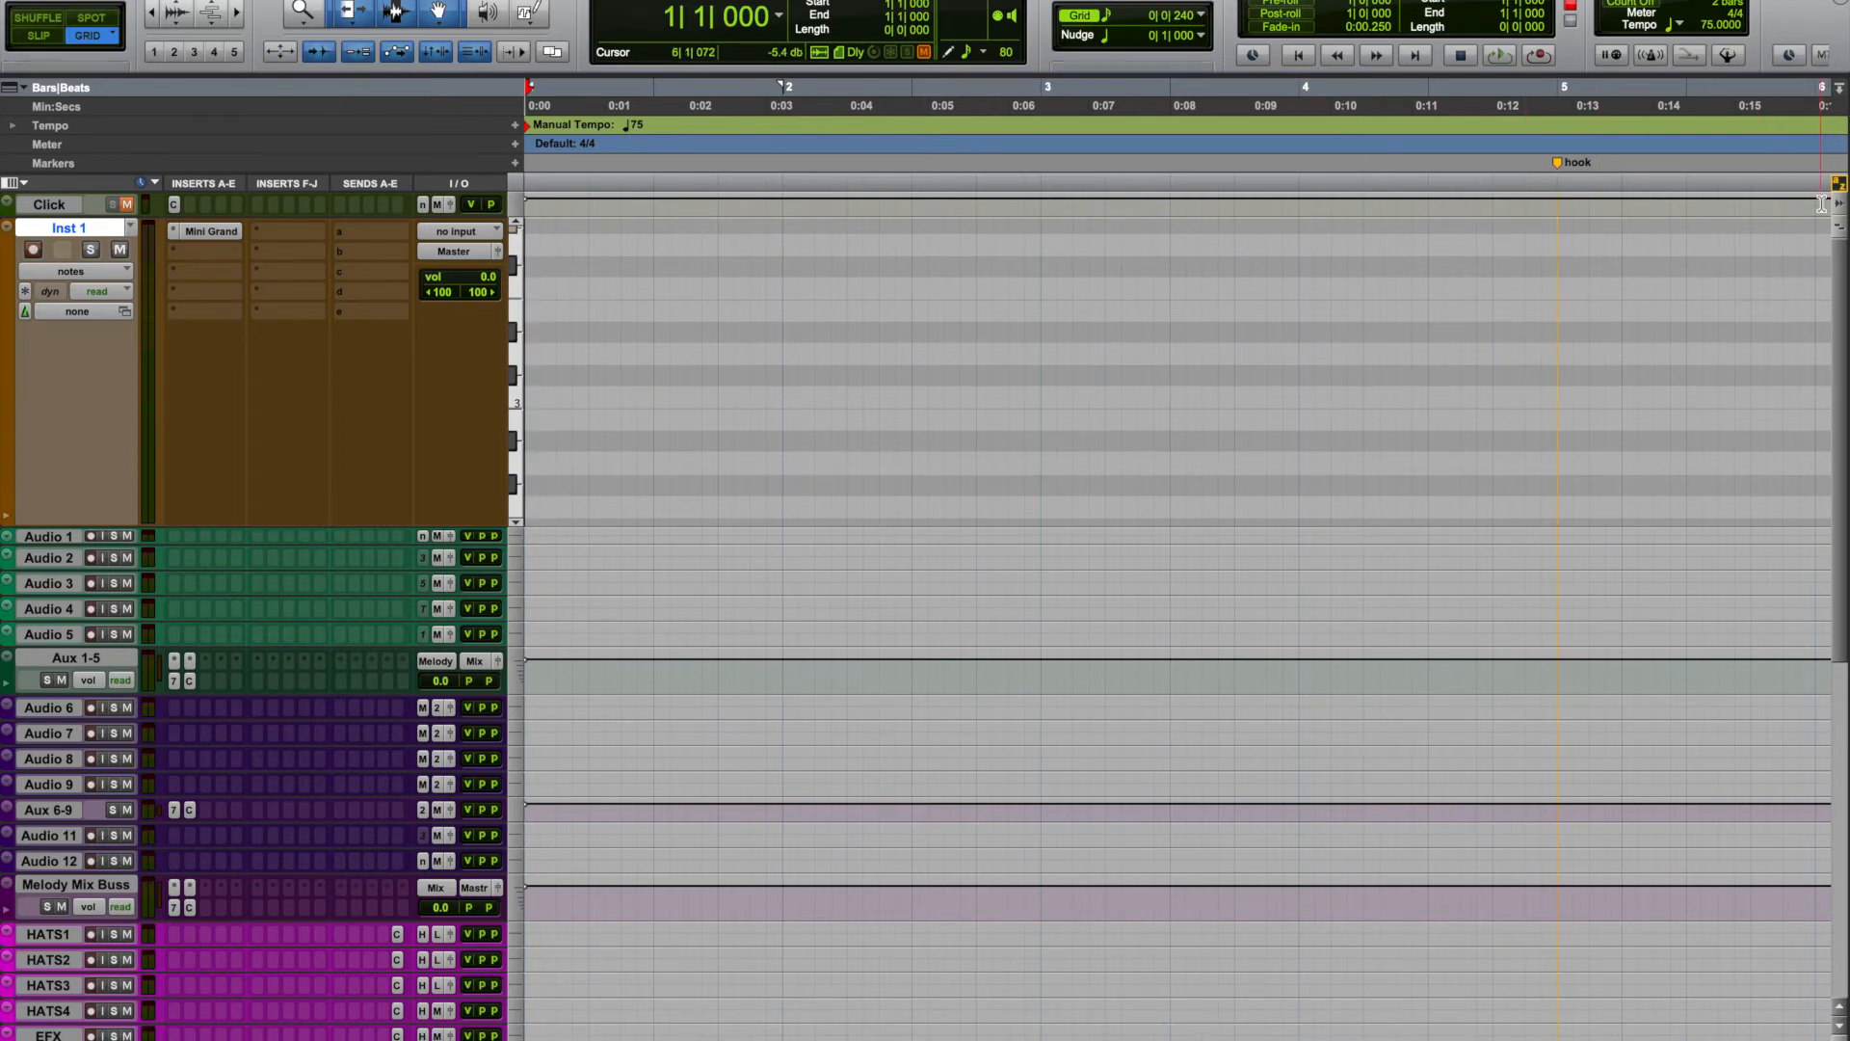
# Step: Select the Inst 1 track and switch to ControllerMate's Layout page under New Group 1
pyautogui.click(608, 312)
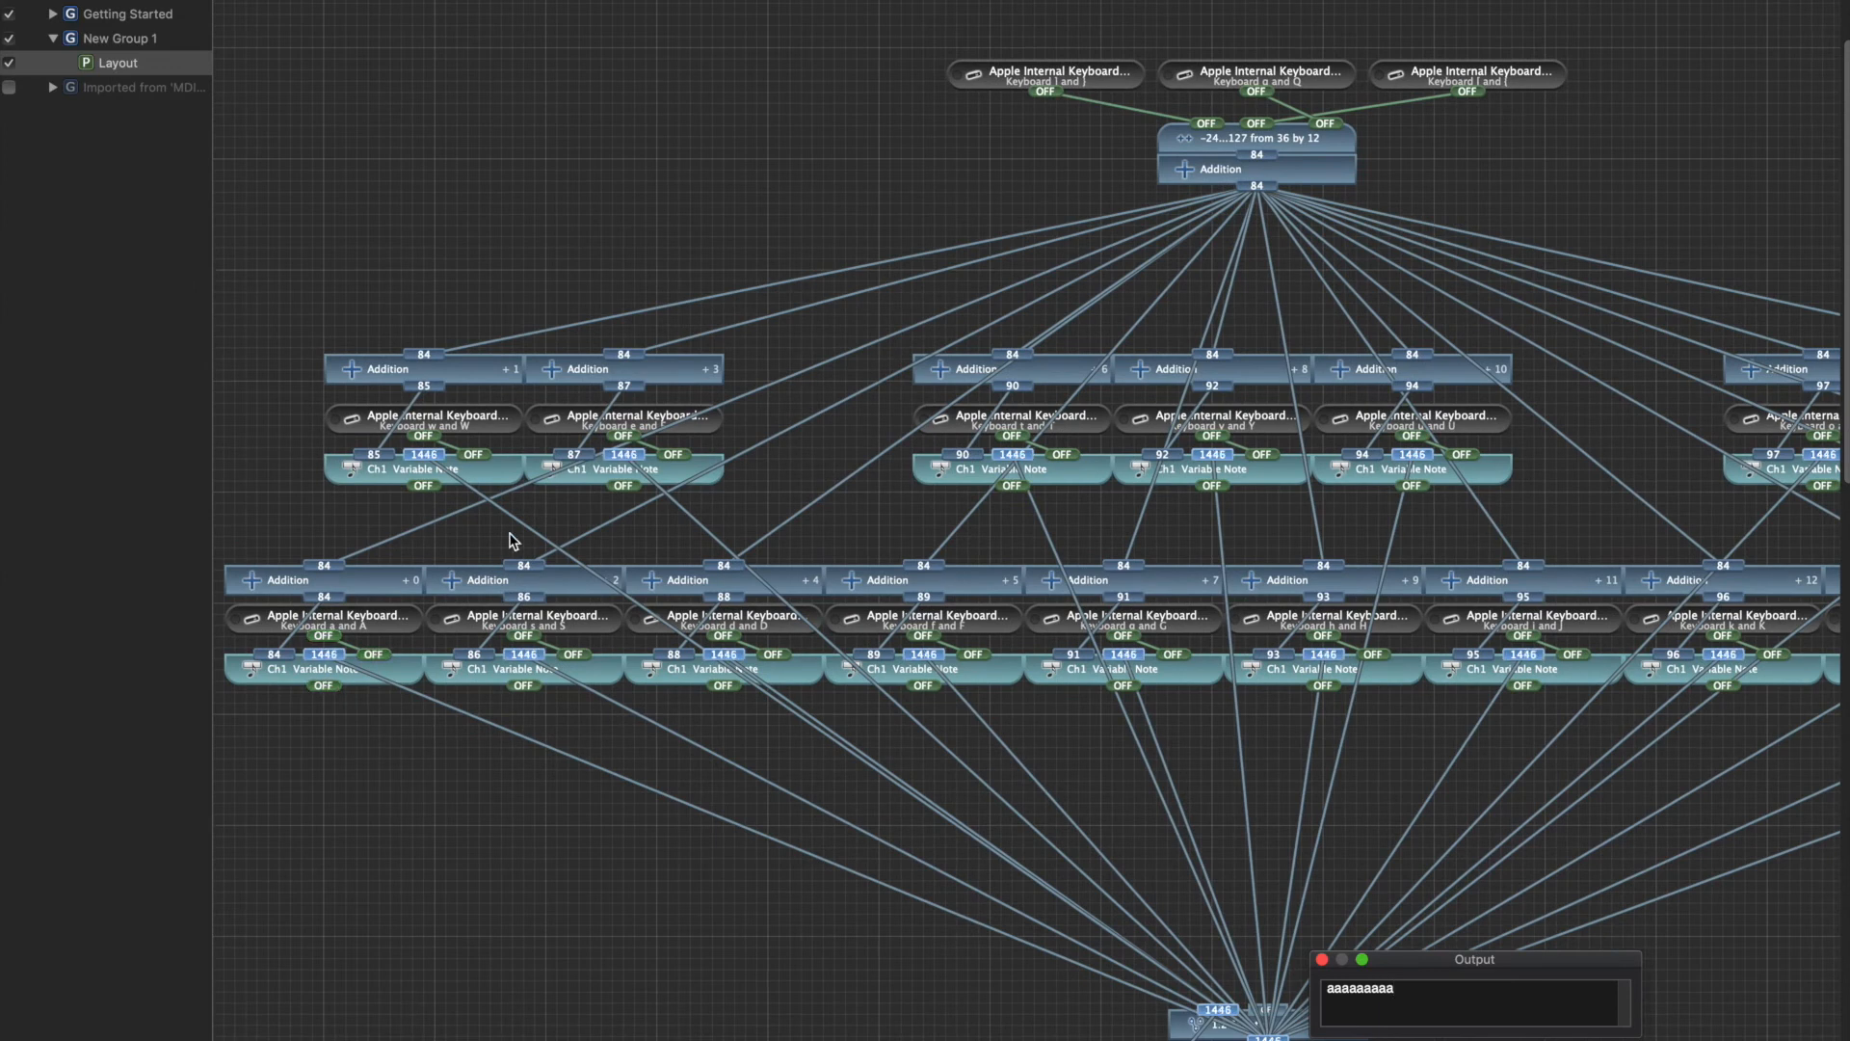
# Step: Test notes with 'aaaa' and lower the a key's base note from 84 to 36
pyautogui.write('aaaa')
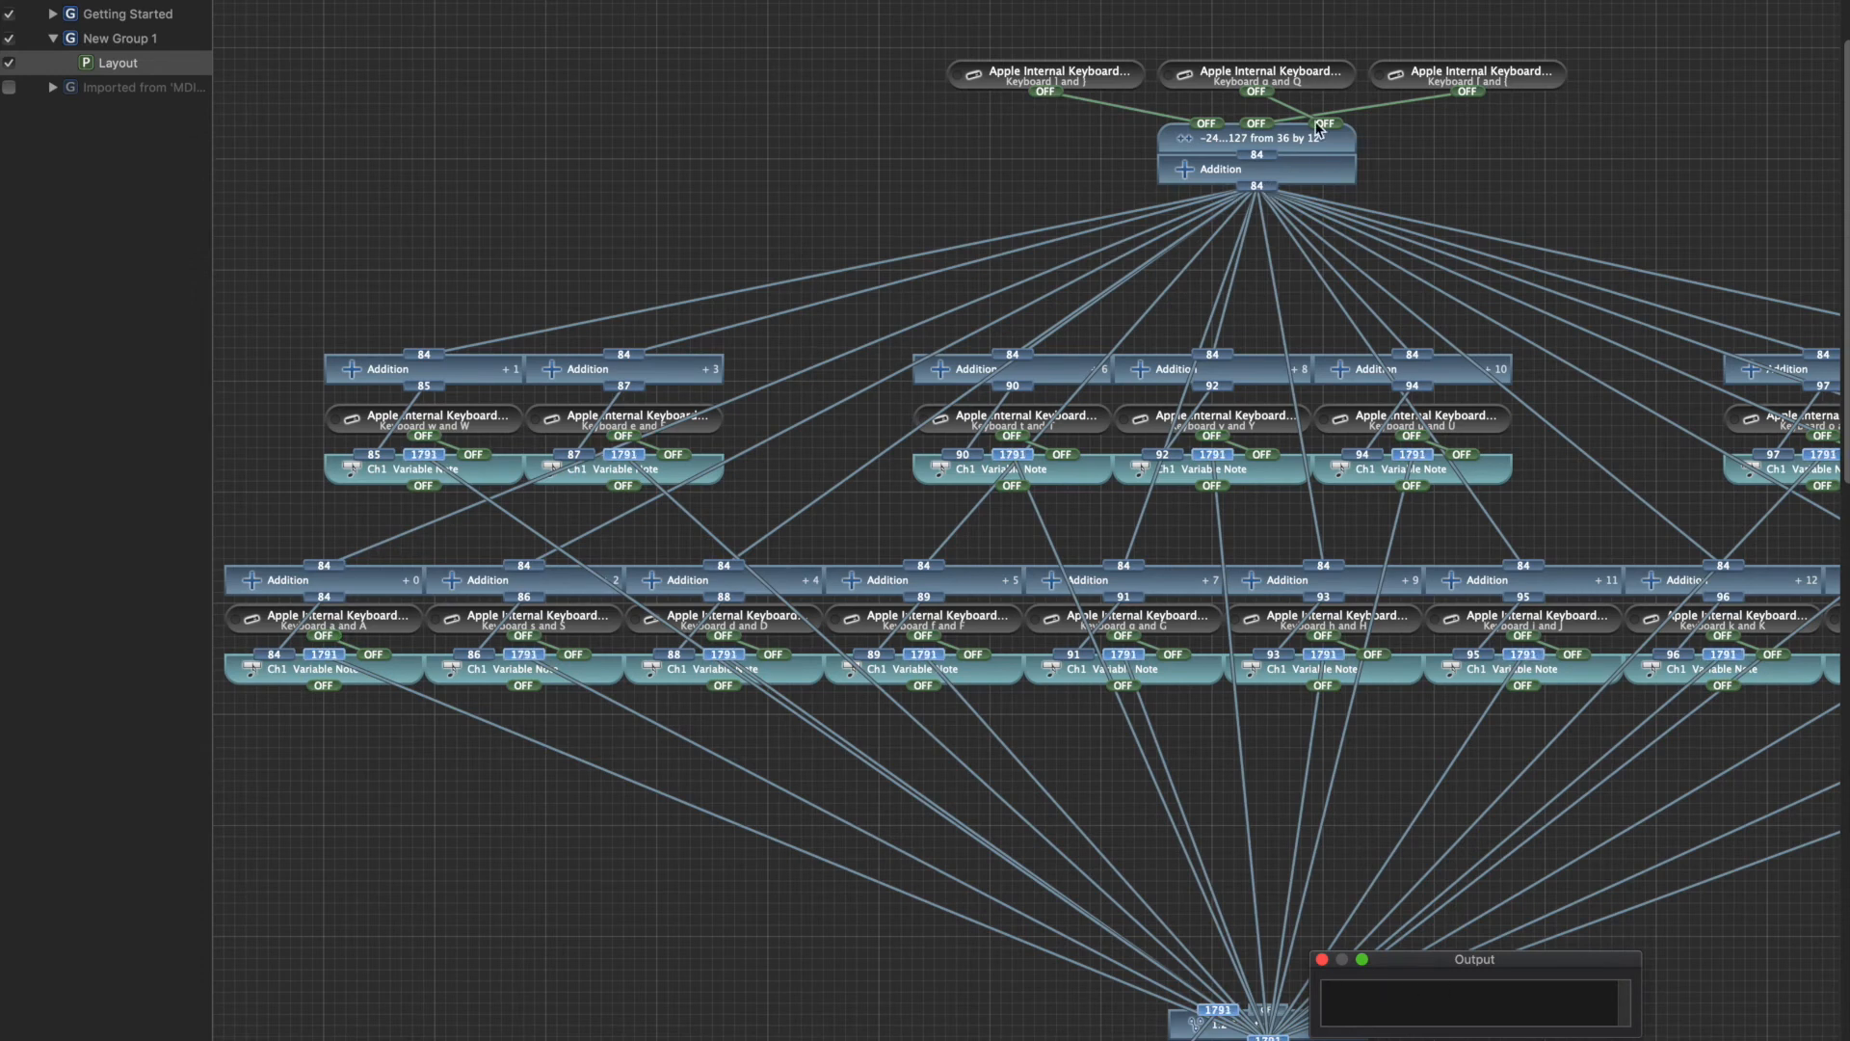
pyautogui.click(1255, 73)
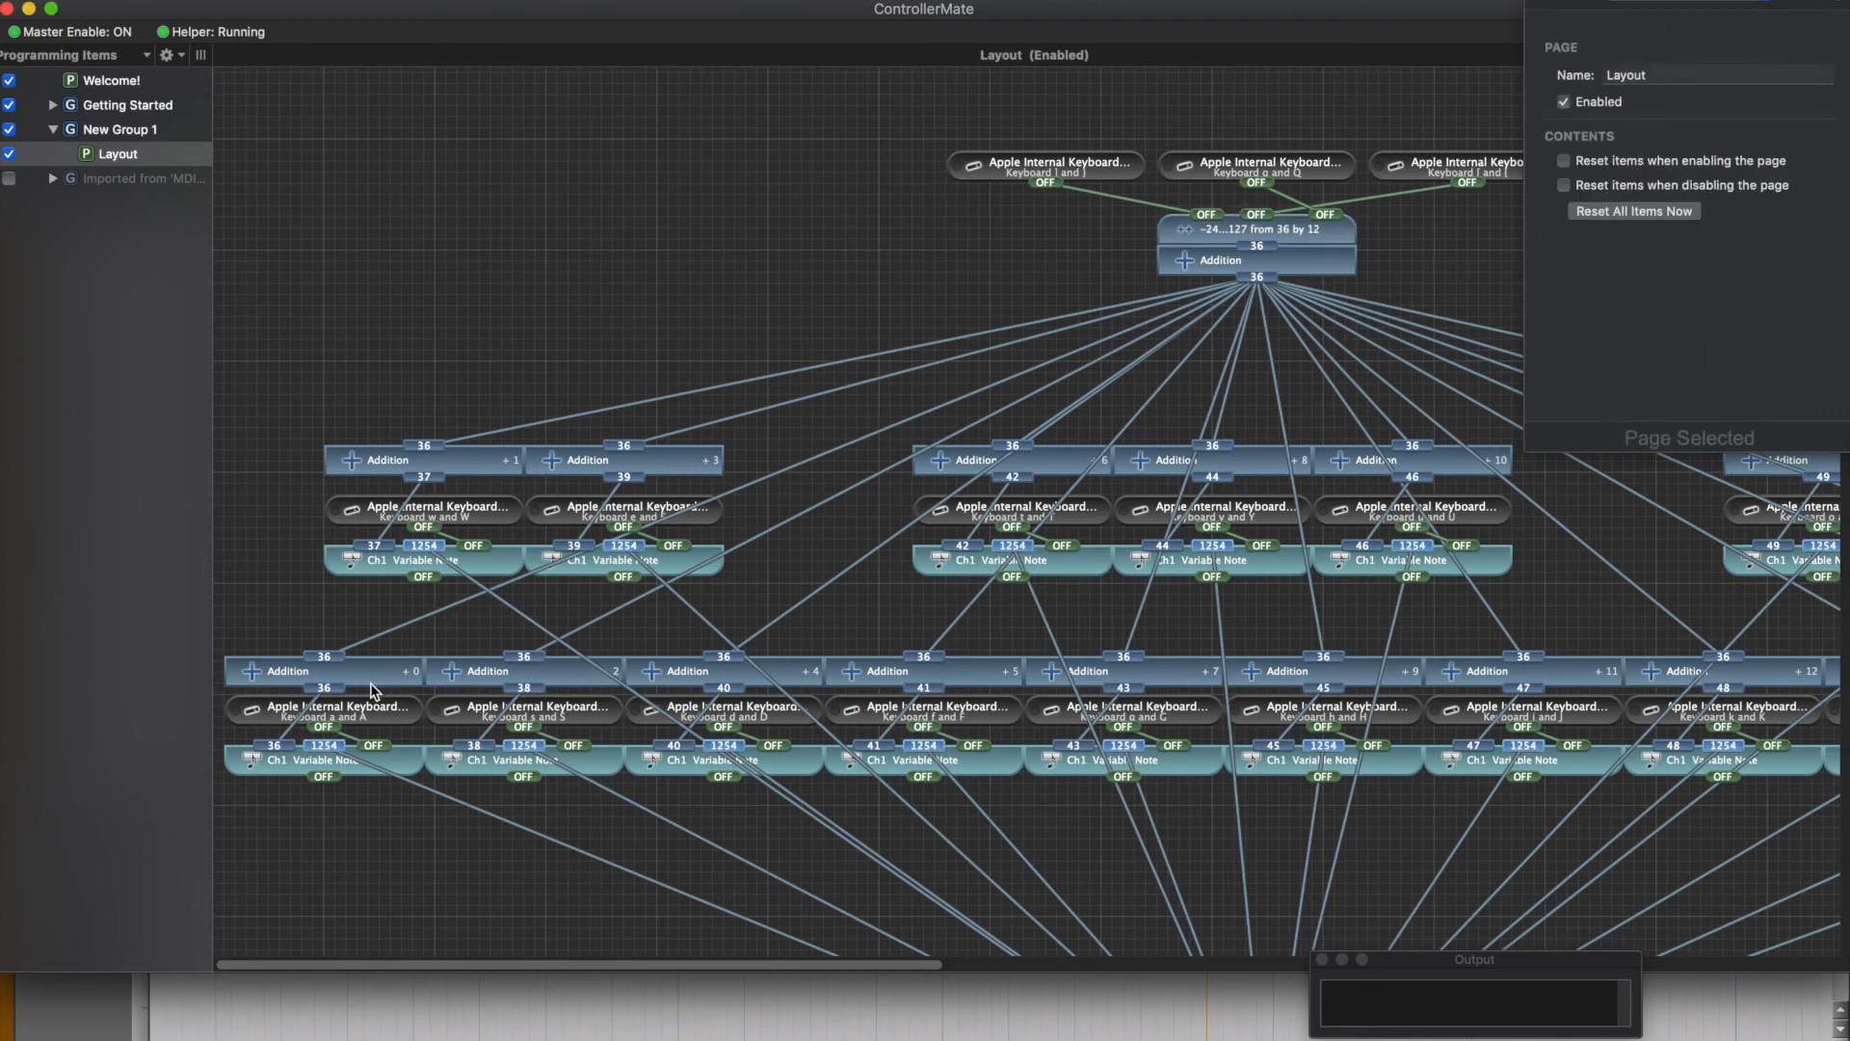
# Step: Inspect the a key's +0 Addition block and drop the mapping so a sends note 24
pyautogui.click(322, 671)
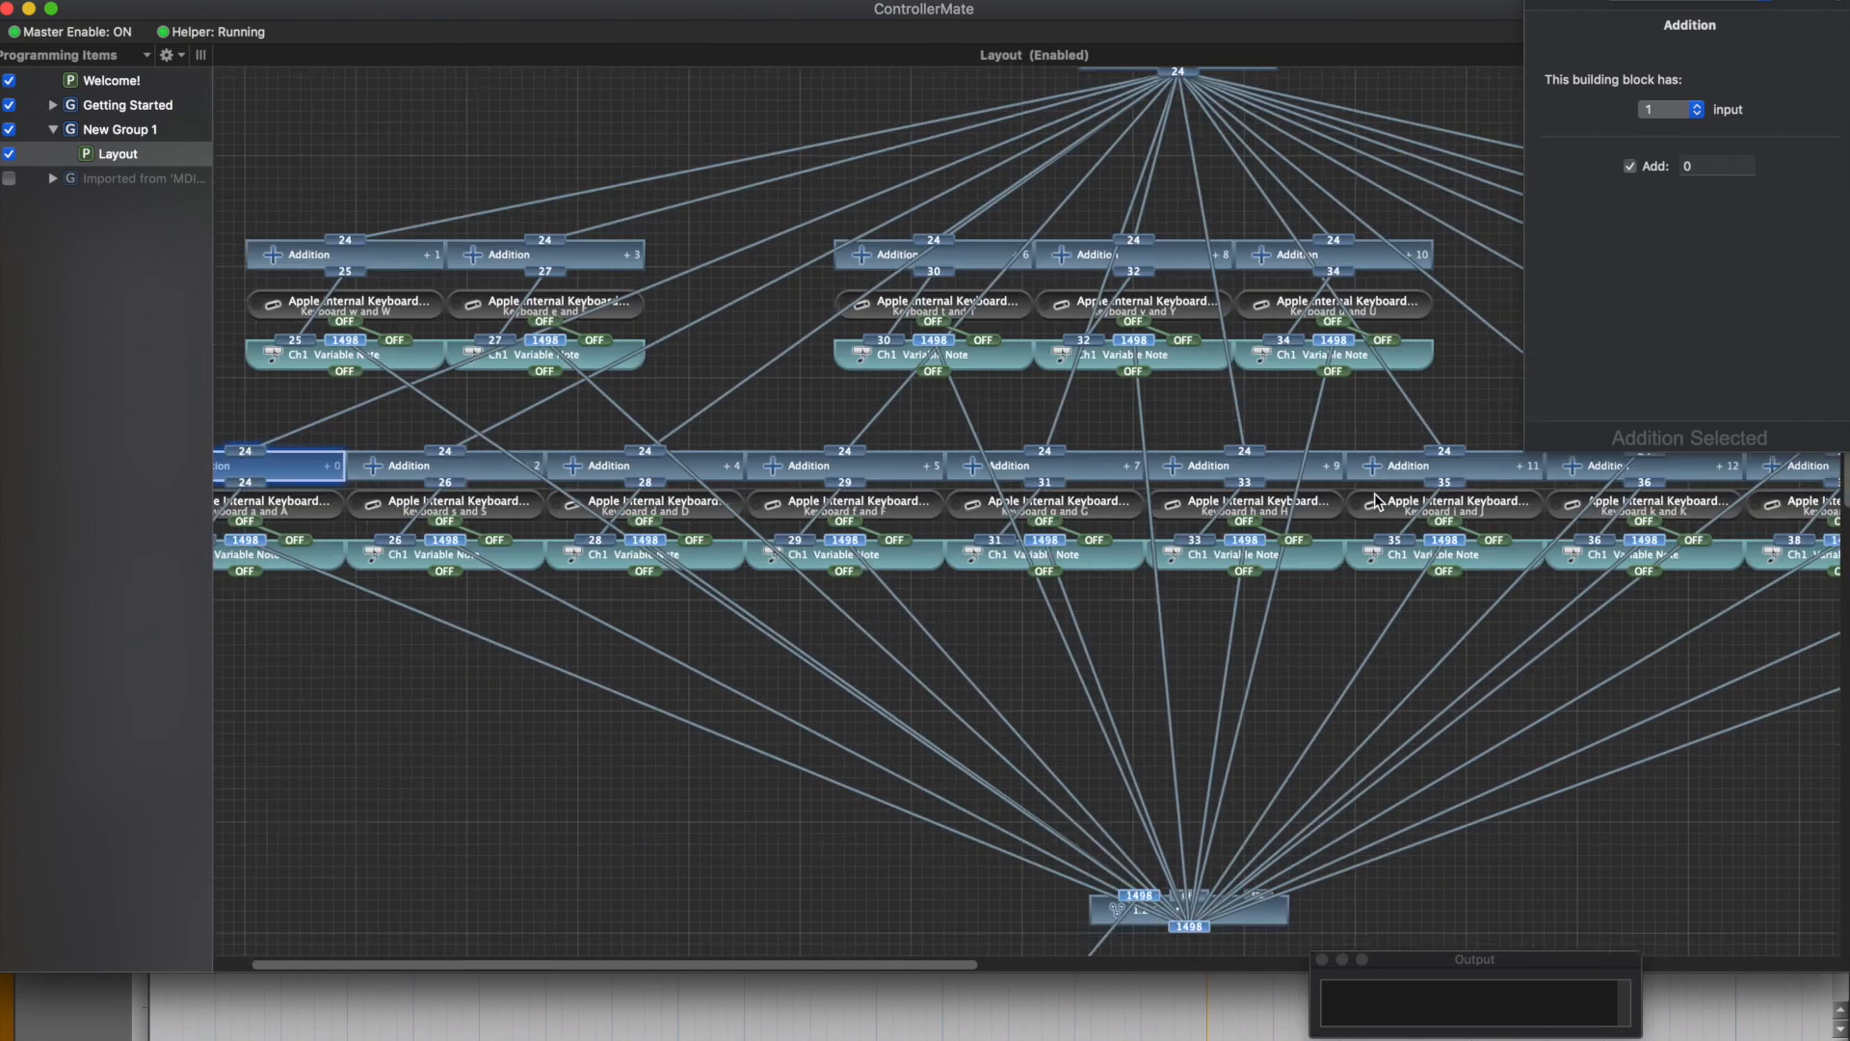
pyautogui.scroll(-3)
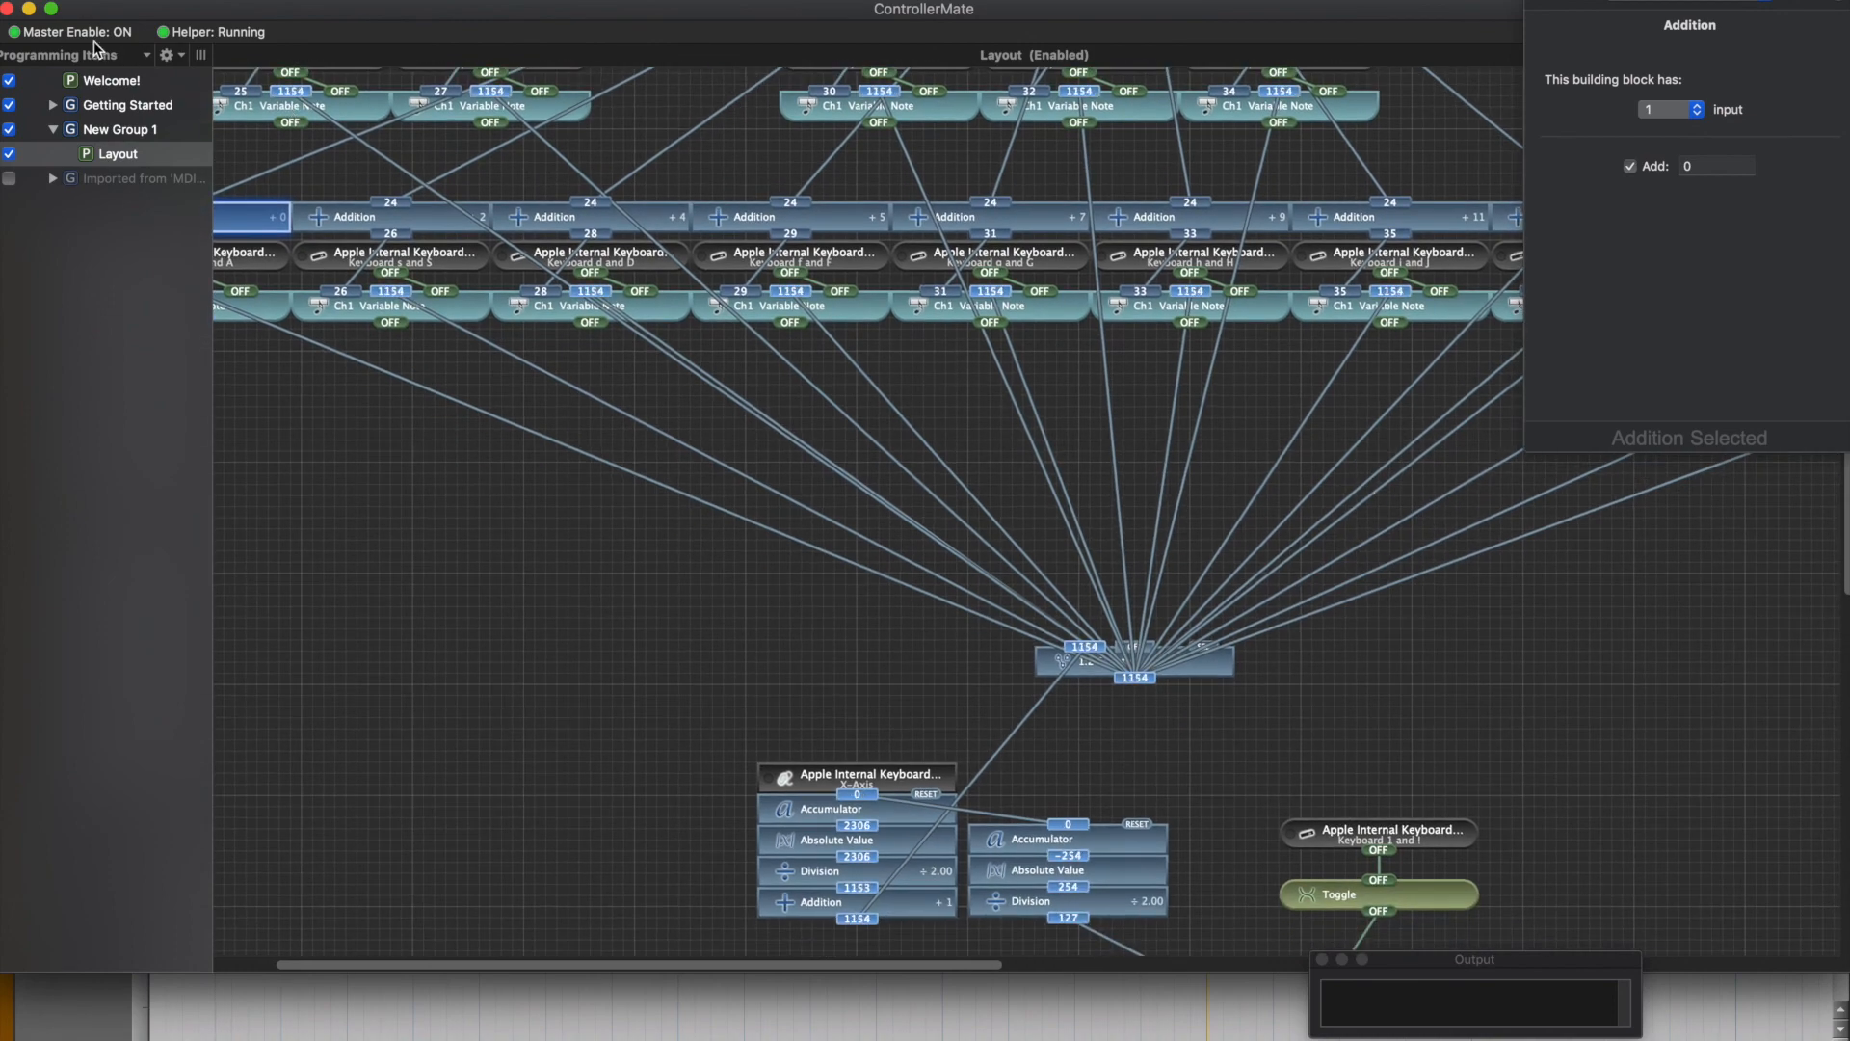